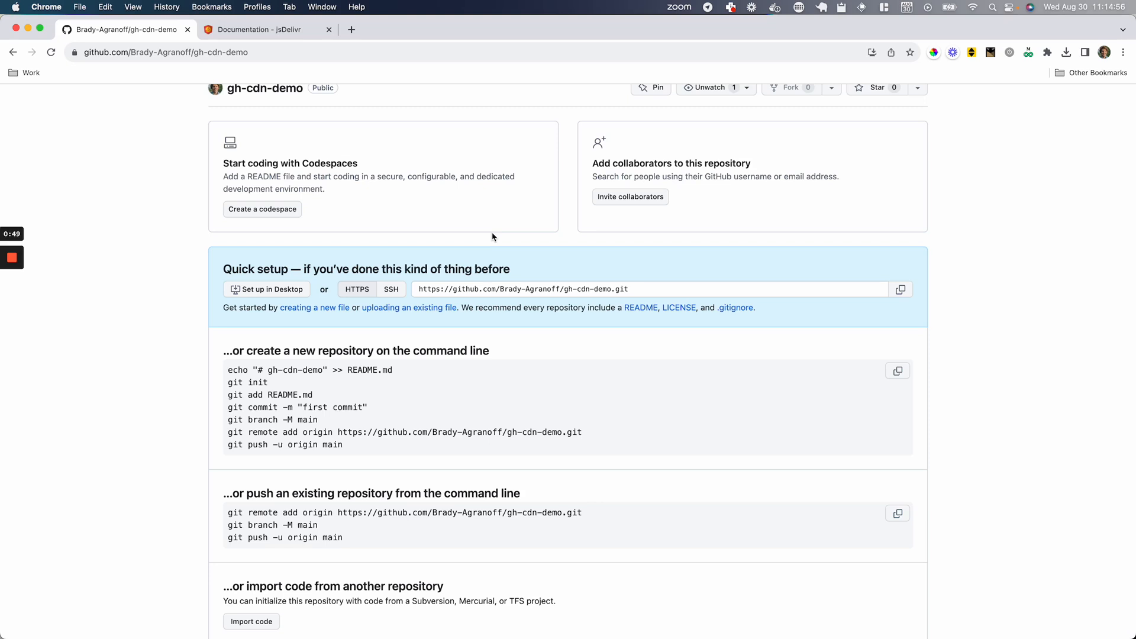
Switch to the jsDelivr documentation tab and bring up its GitHub usage section.
{"action": "left_click", "coordinate": [261, 29]}
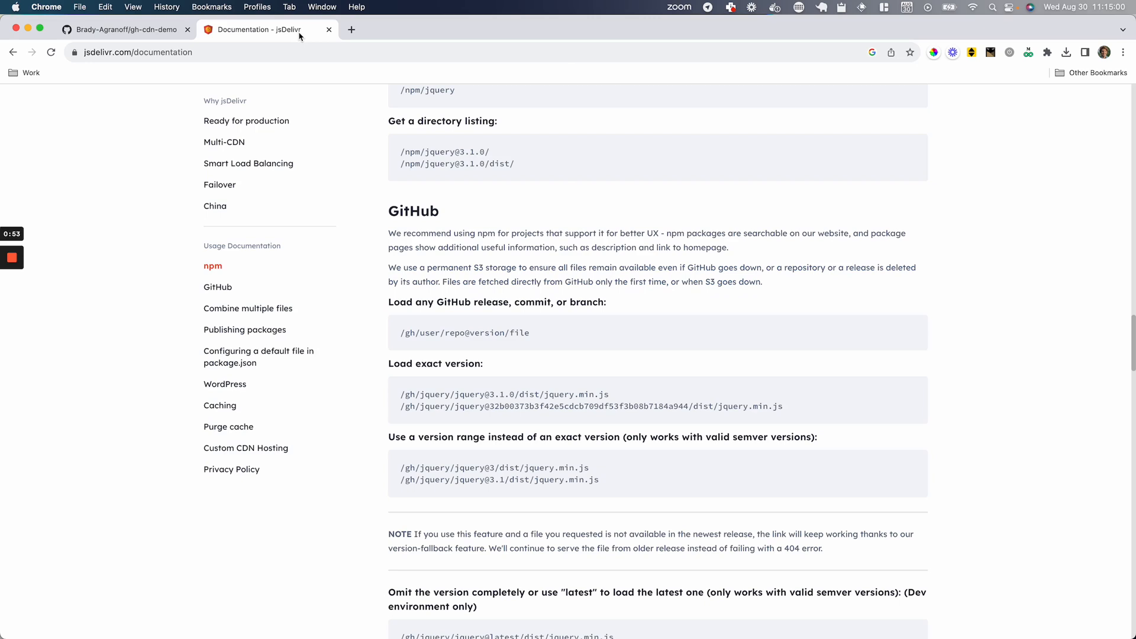
{"action": "left_click", "coordinate": [123, 29]}
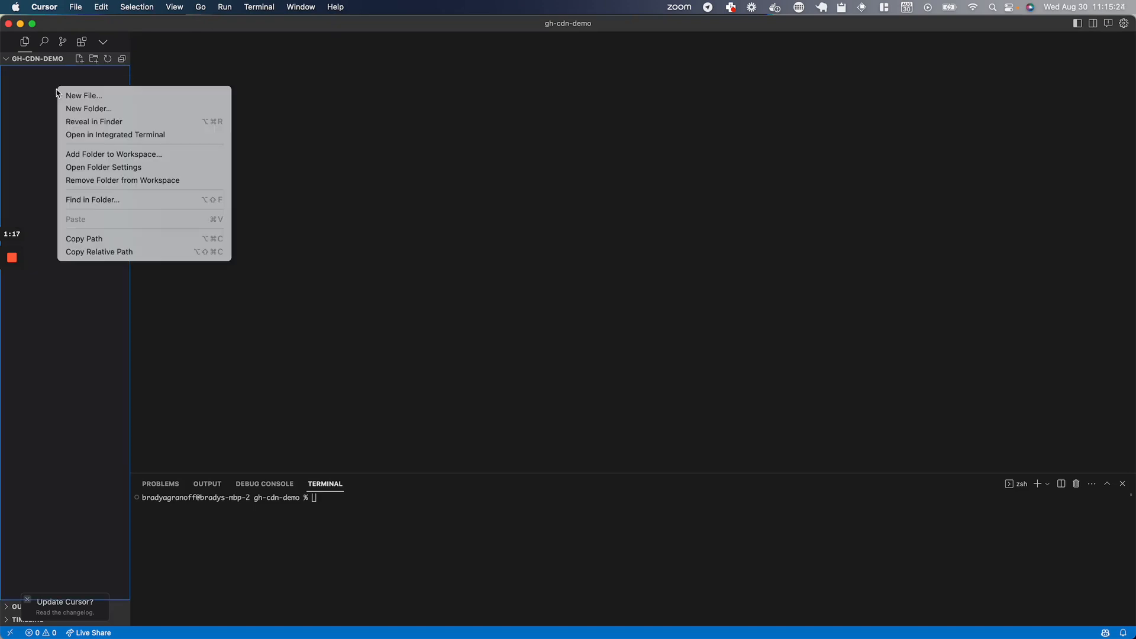
Create new files test-cdn.js and test-cdn.html in the gh-cdn-demo Explorer.
{"action": "left_click", "coordinate": [83, 95]}
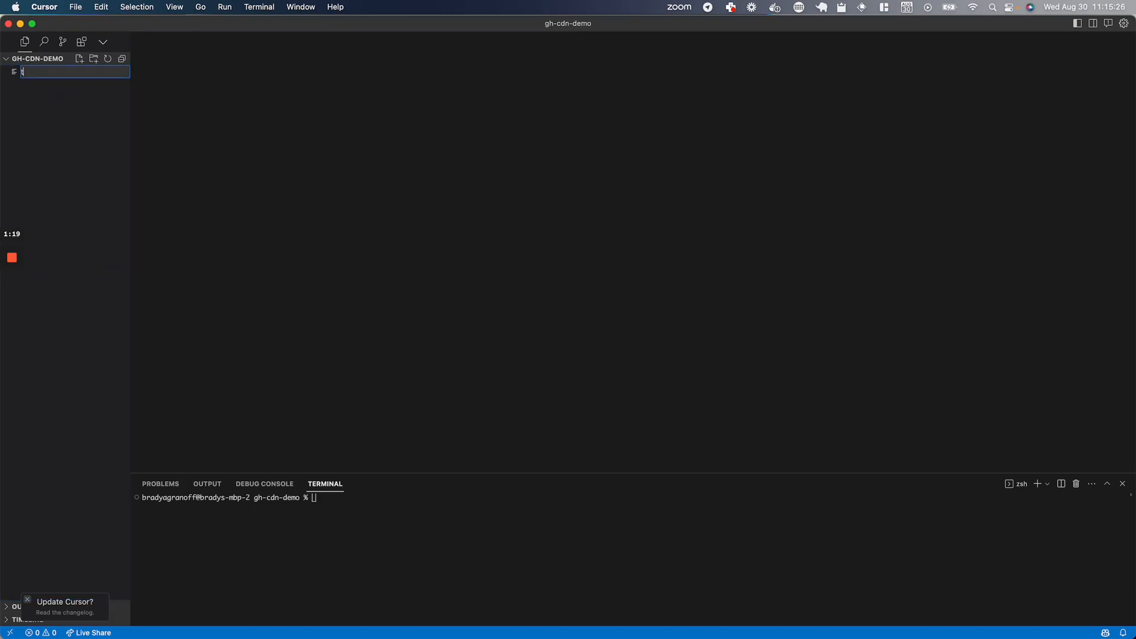
{"action": "type", "text": "test-cnd"}
{"action": "type", "text": "test-cdn.ht"}
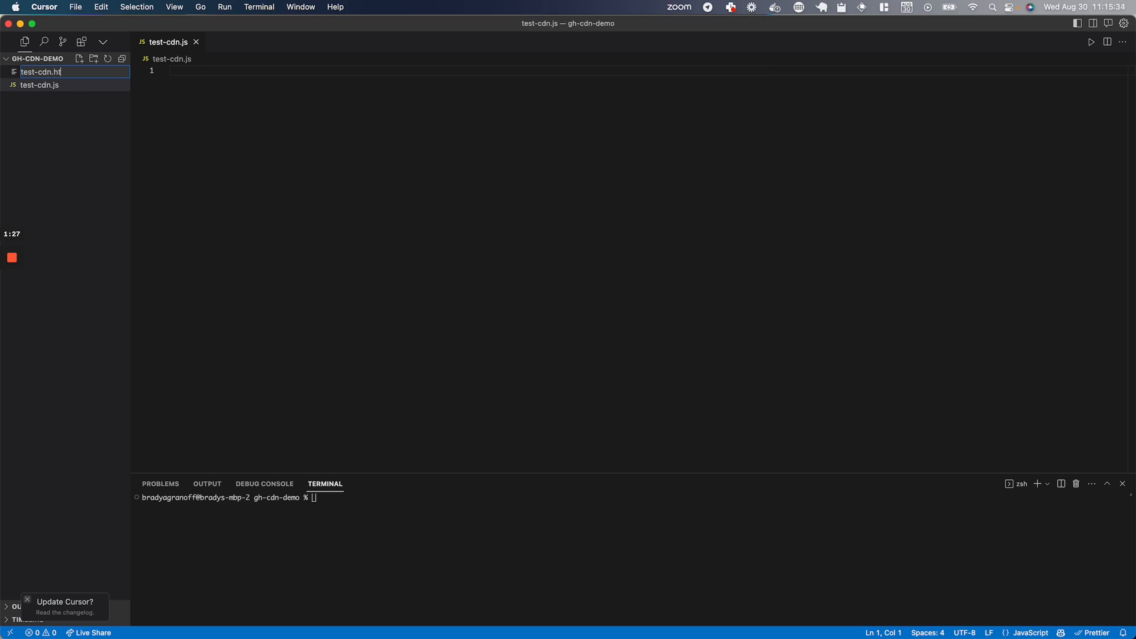
{"action": "type", "text": "ml"}
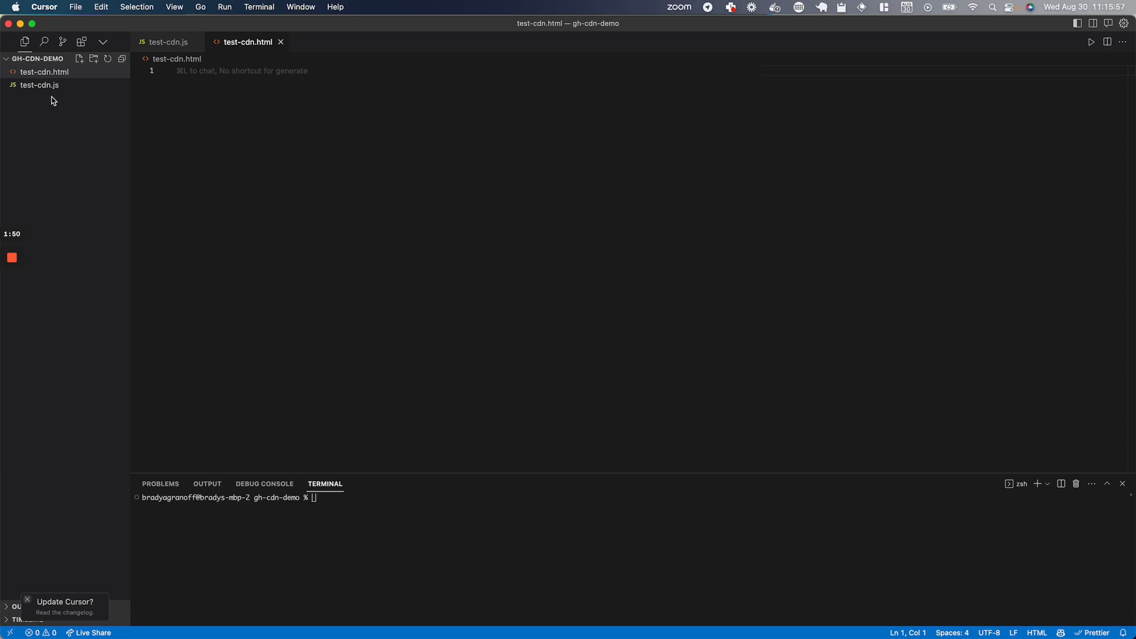
In test-cdn.js, add a console.log statement printing "this is my test cdn".
{"action": "left_click", "coordinate": [39, 85]}
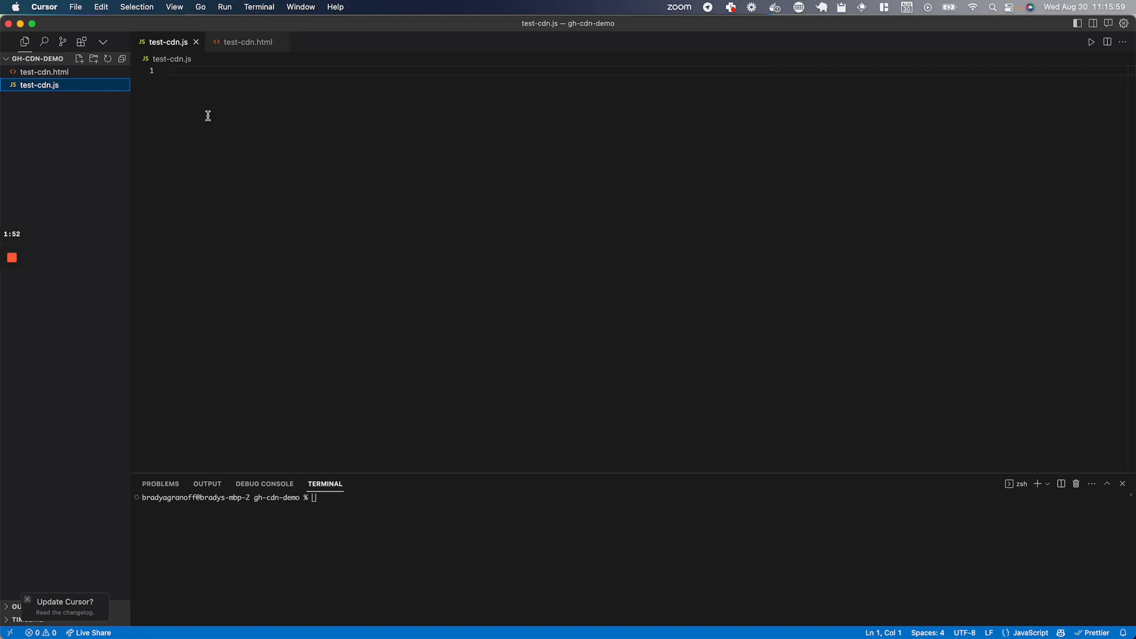
{"action": "left_click", "coordinate": [344, 152]}
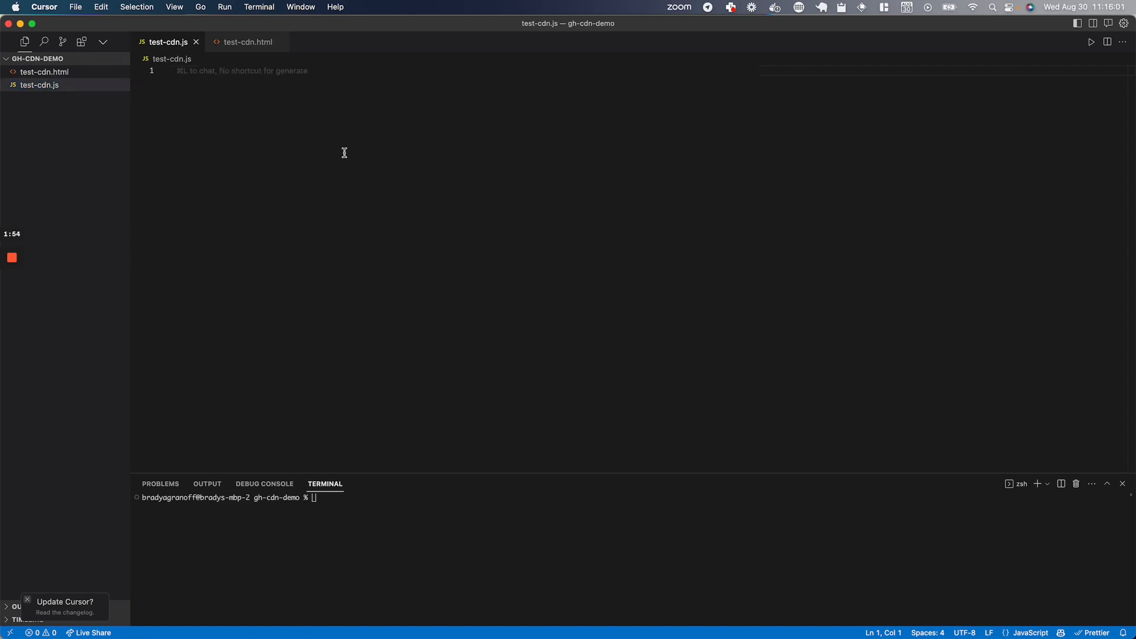
{"action": "type", "text": "cob"}
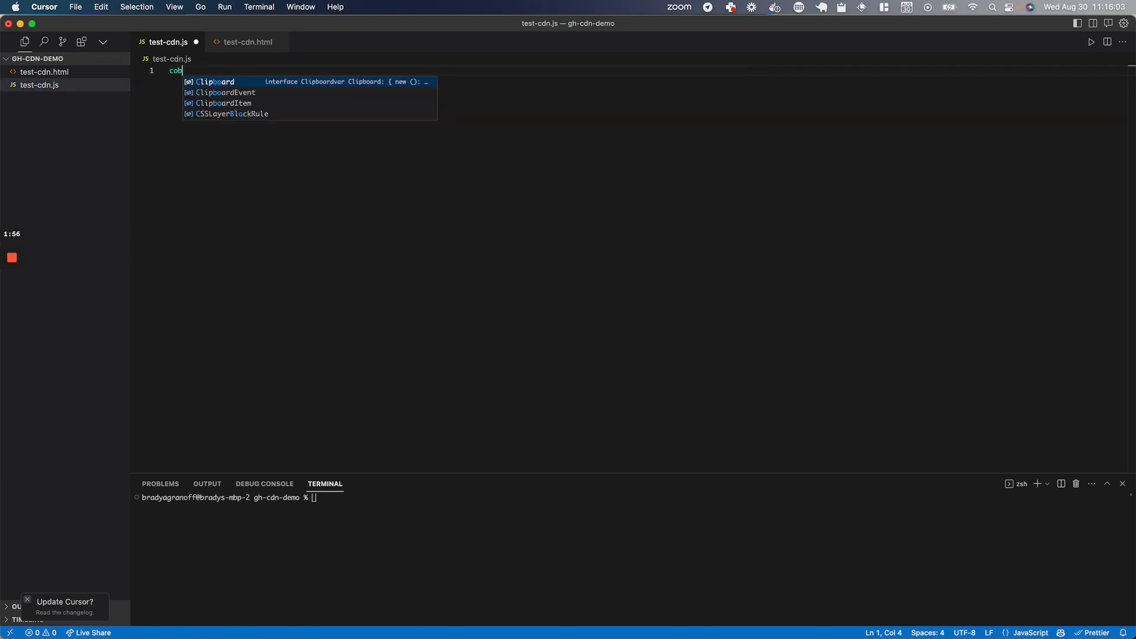
{"action": "type", "text": "console."}
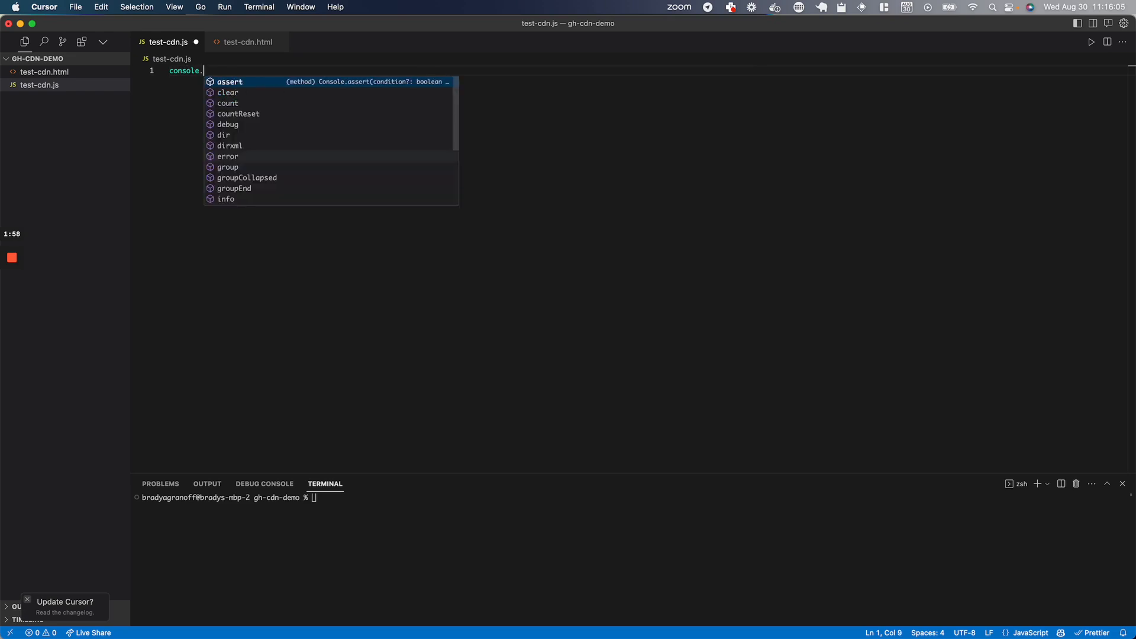
{"action": "type", "text": "log(\"test-cdn.js\")"}
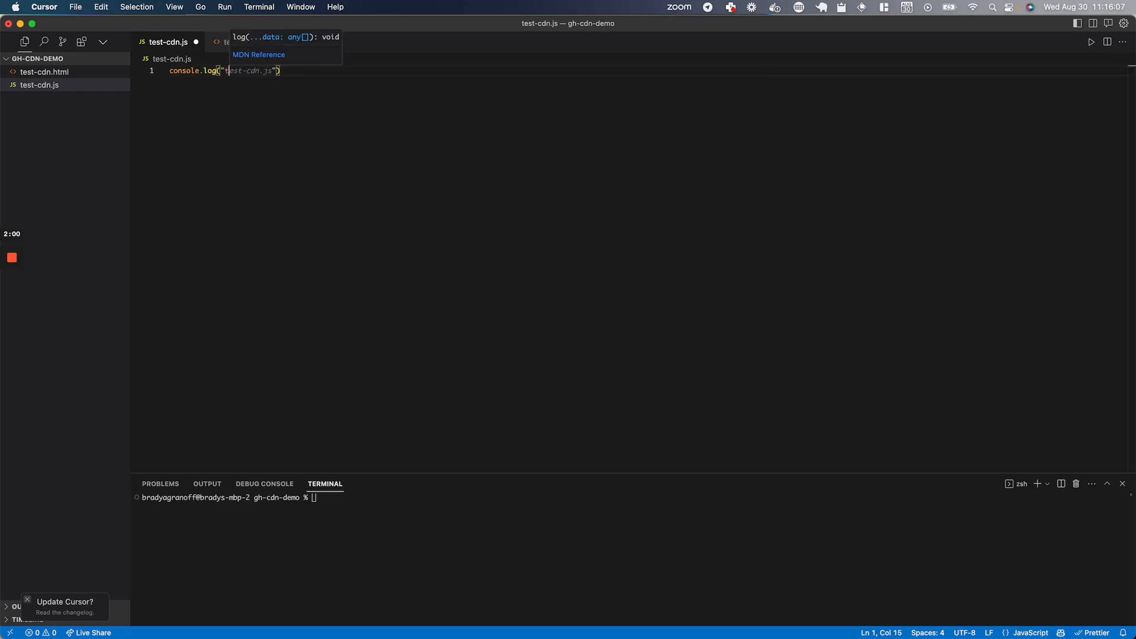
{"action": "type", "text": "this is my test cdn"}
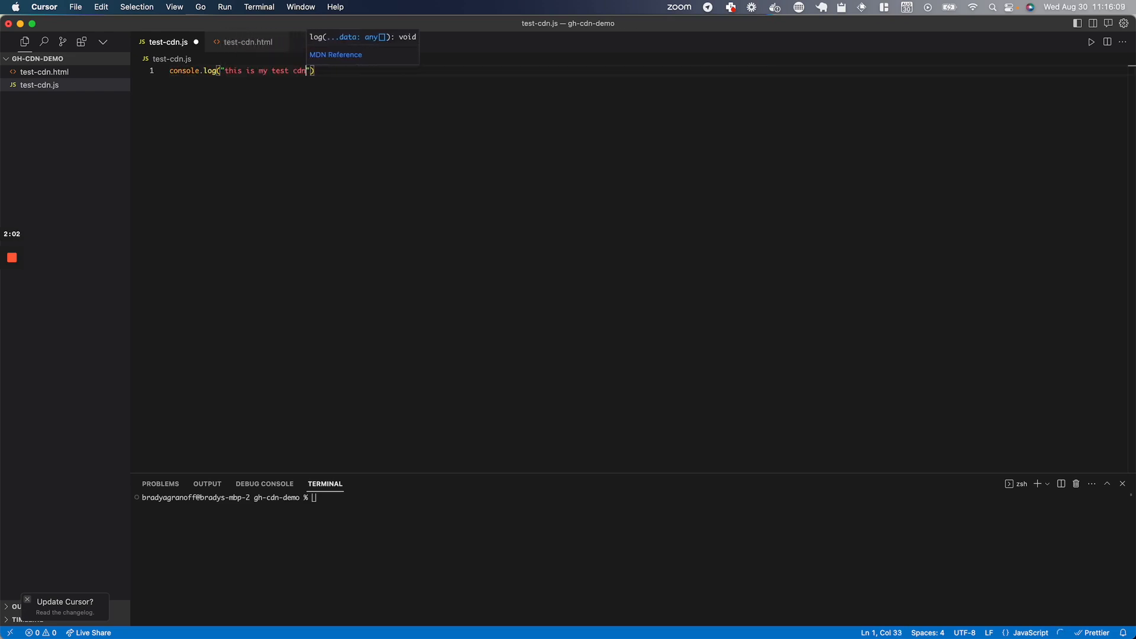
{"action": "type", "text": "\" \""}
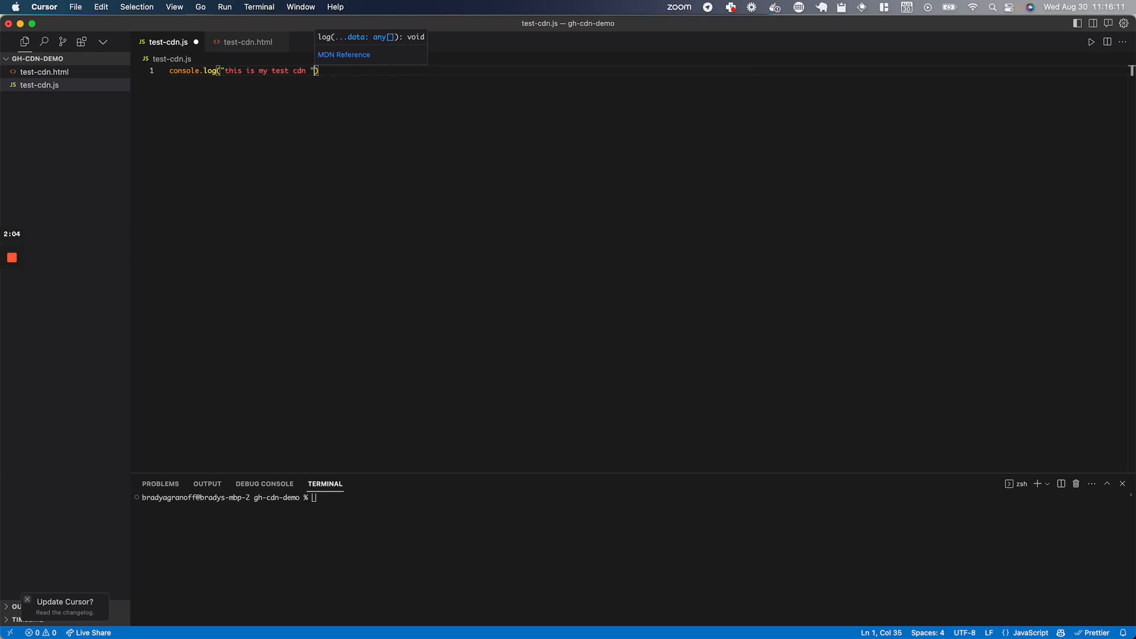
Add a document.write line writing "Hey this is my test cdn file here".
{"action": "type", "text": "document.write("}
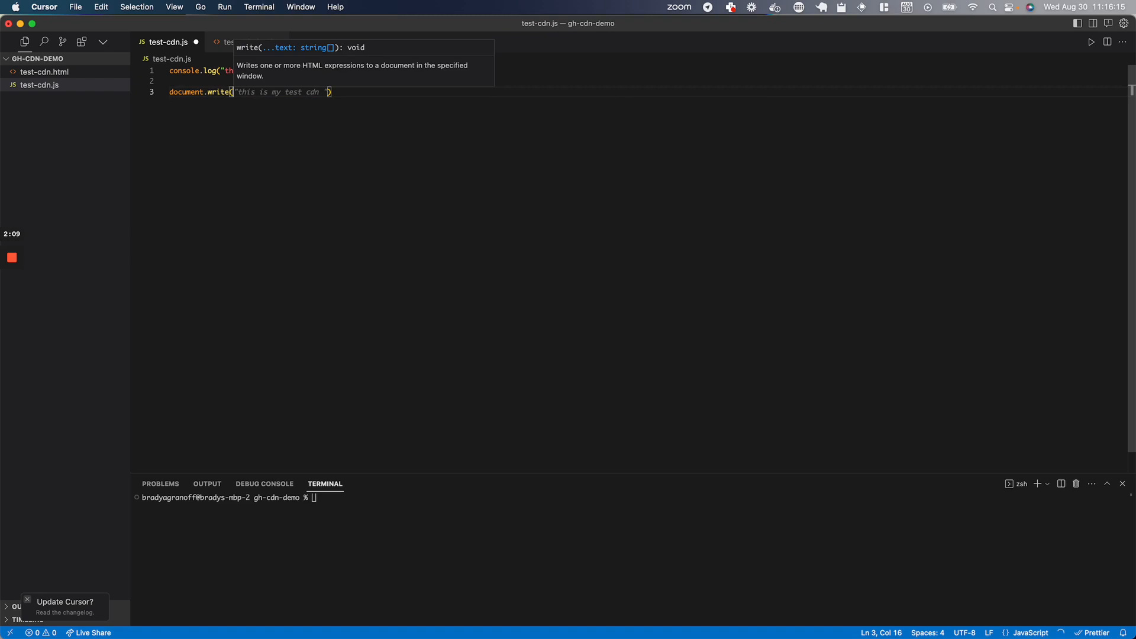
{"action": "type", "text": "Hey this is my test cdn file here\""}
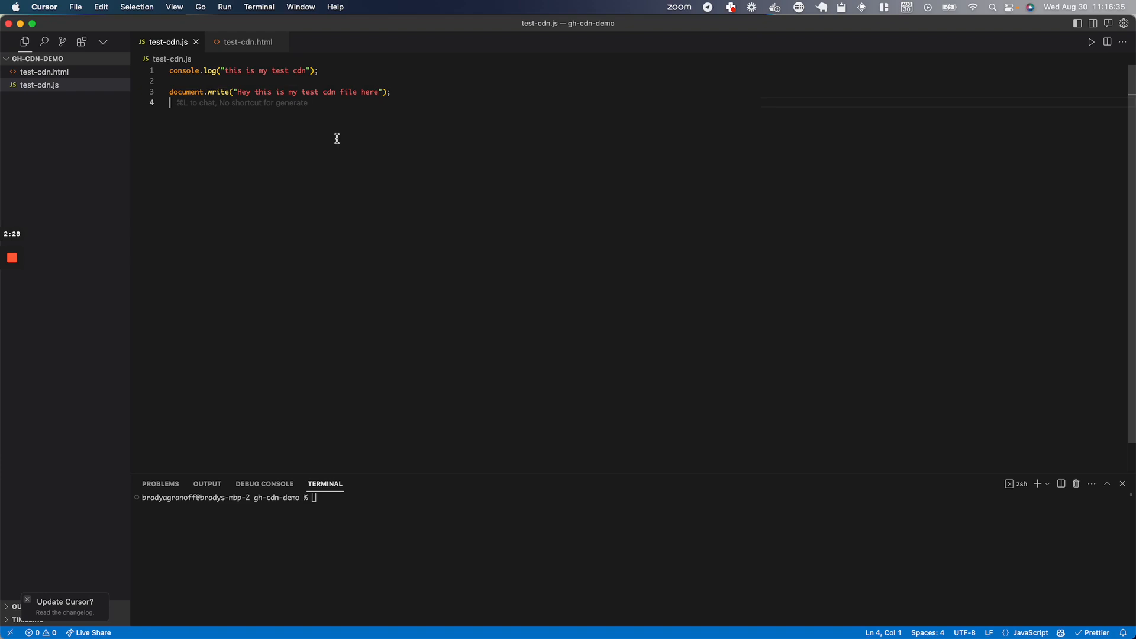
{"action": "type", "text": "chr"}
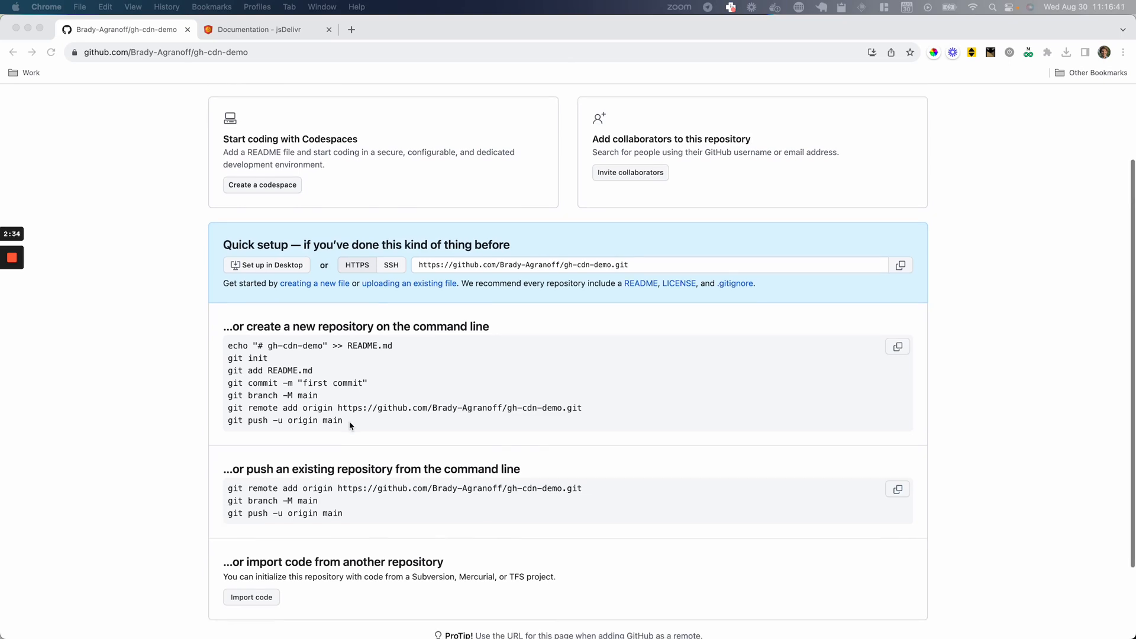
Select and copy the 'create a new repository' Quick setup commands.
{"action": "left_click_drag", "start_coordinate": [274, 383], "coordinate": [344, 420]}
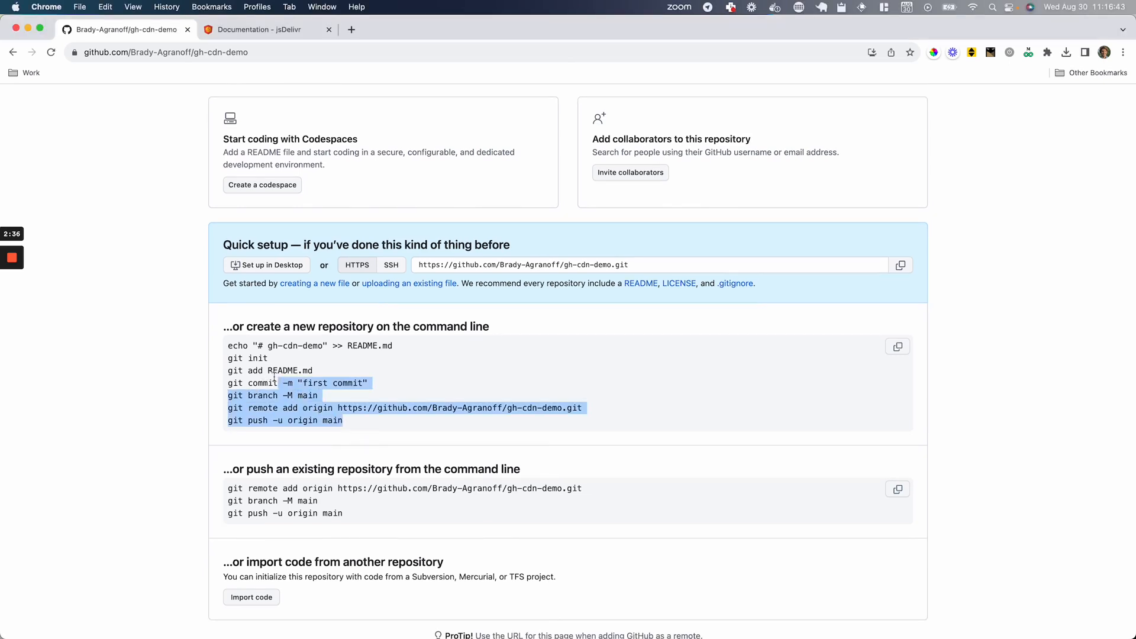
{"action": "key", "text": "cmd+space"}
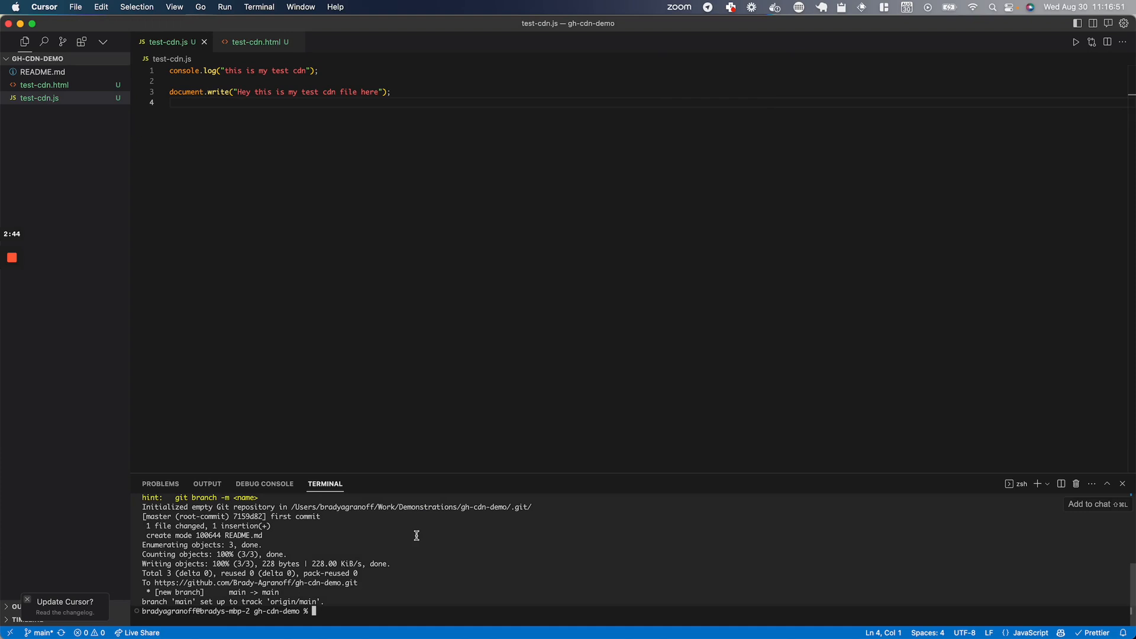
Stage test-cdn.js with git add and commit it with git commit -m.
{"action": "type", "text": "git add"}
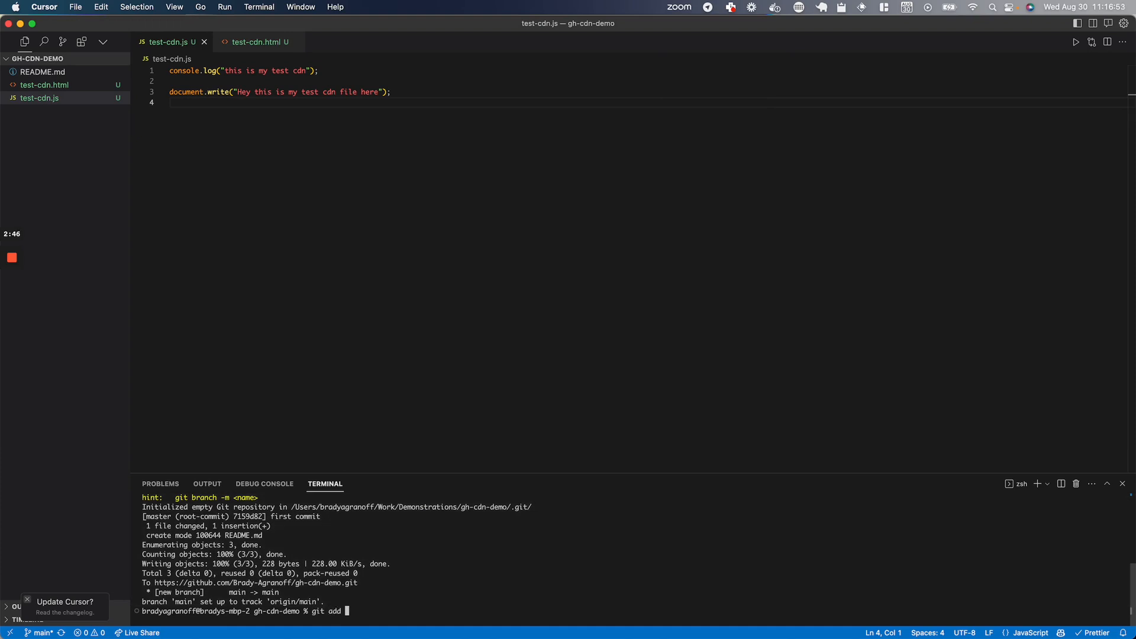
{"action": "type", "text": "test-cdn.js"}
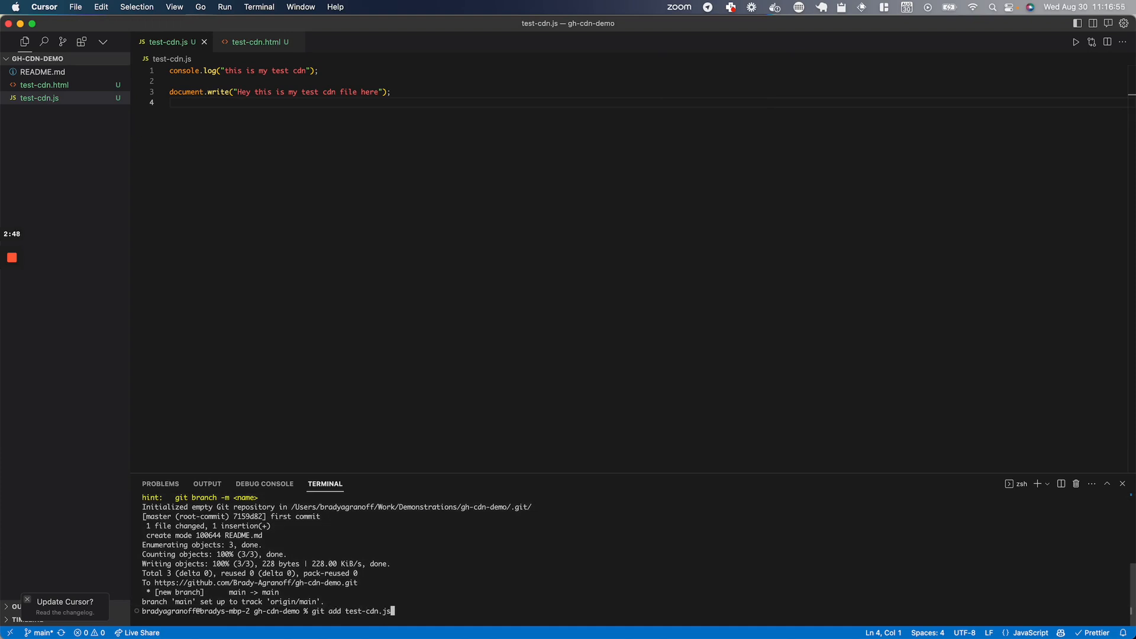
{"action": "key", "text": "Enter"}
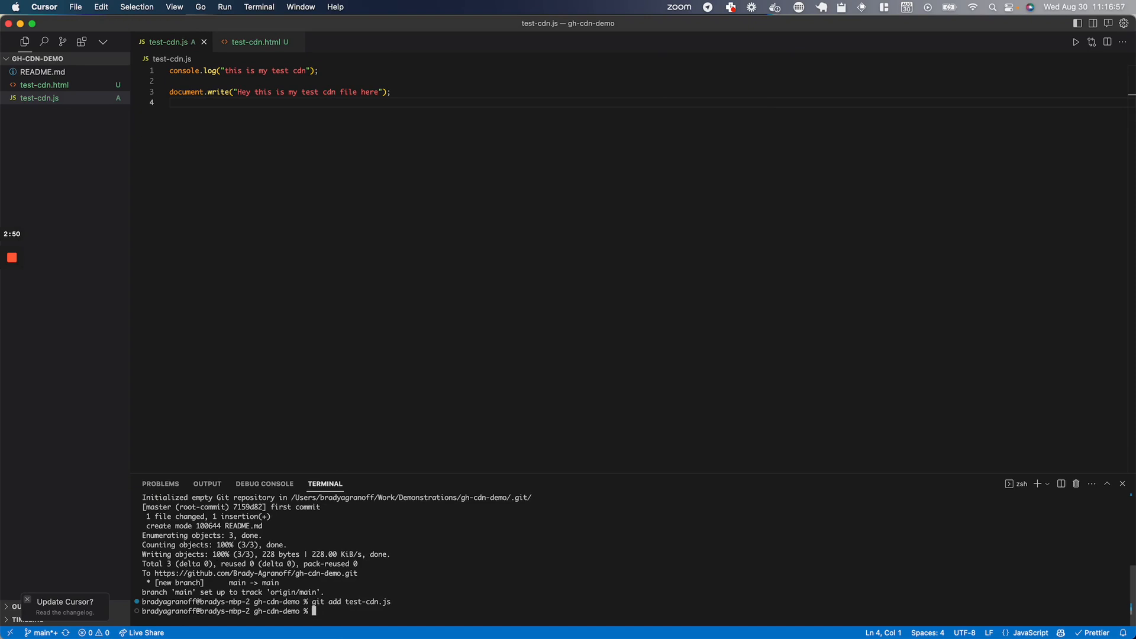
{"action": "type", "text": "git commit -m"}
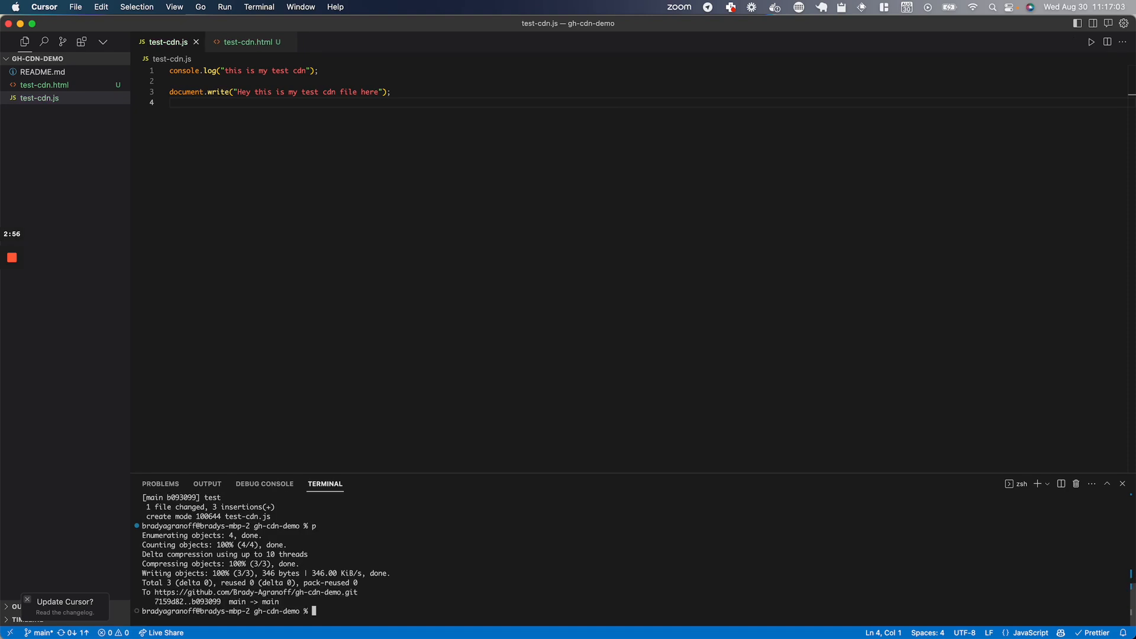
{"action": "key", "text": "cmd+space"}
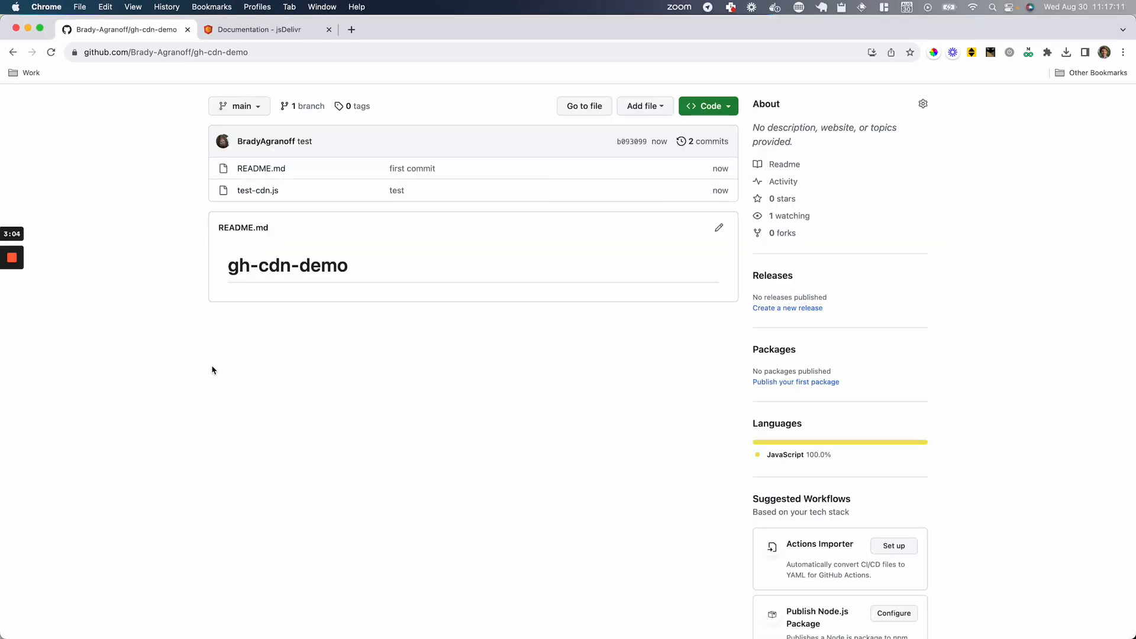
{"action": "mouse_move", "coordinate": [257, 190]}
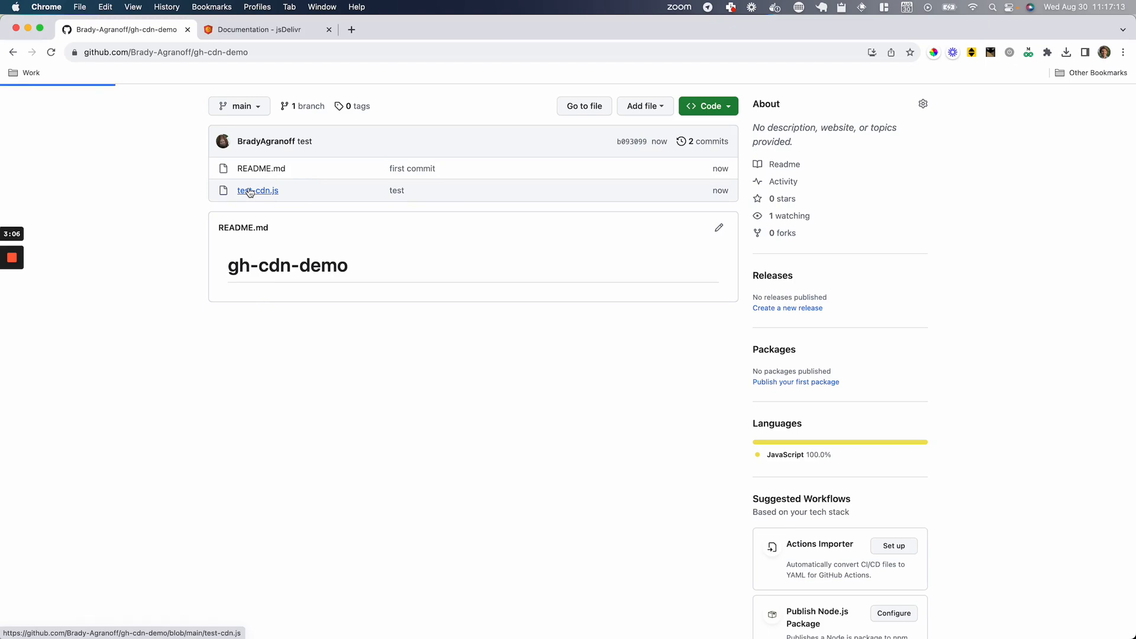
Open test-cdn.js from the gh-cdn-demo repository's file list.
{"action": "left_click", "coordinate": [256, 191]}
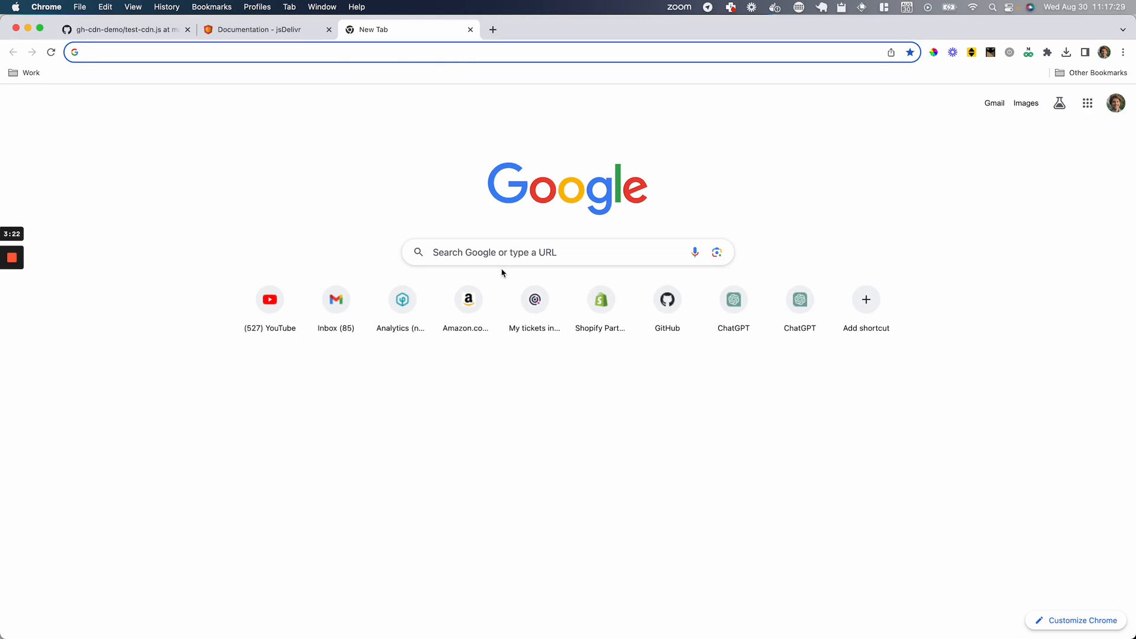
Load cdn.jsdelivr.net/gh/Brady-Agranoff/gh-cdn-demo/test-cdn.js in the new tab.
{"action": "type", "text": "cdn.jsDelivr.net/gh/Brady-Agranoff/"}
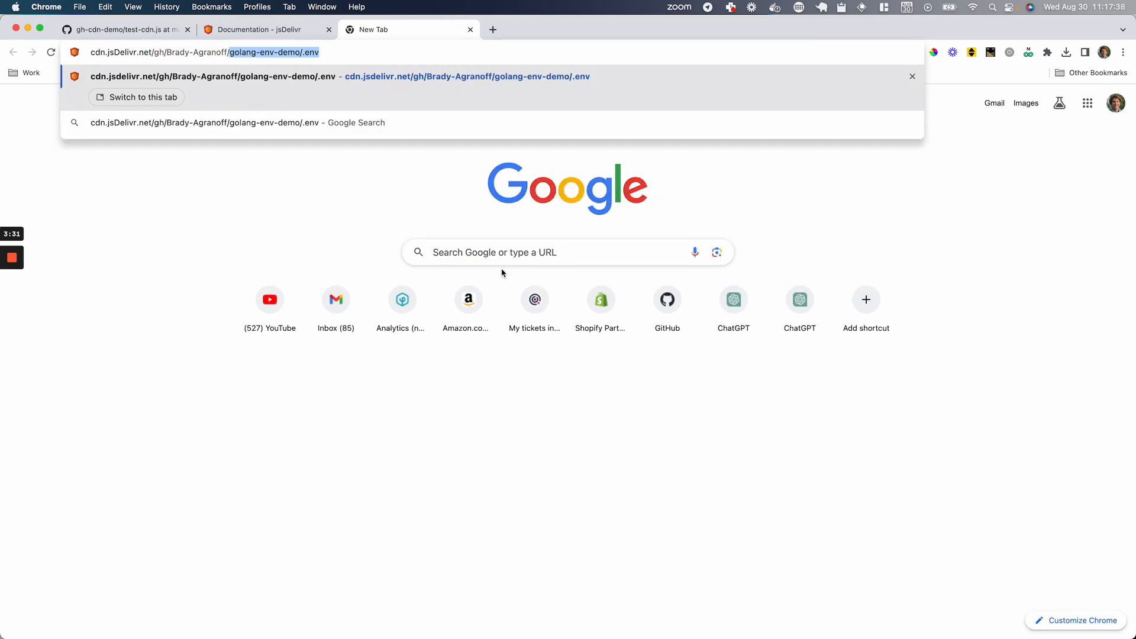
{"action": "key", "text": "Backspace"}
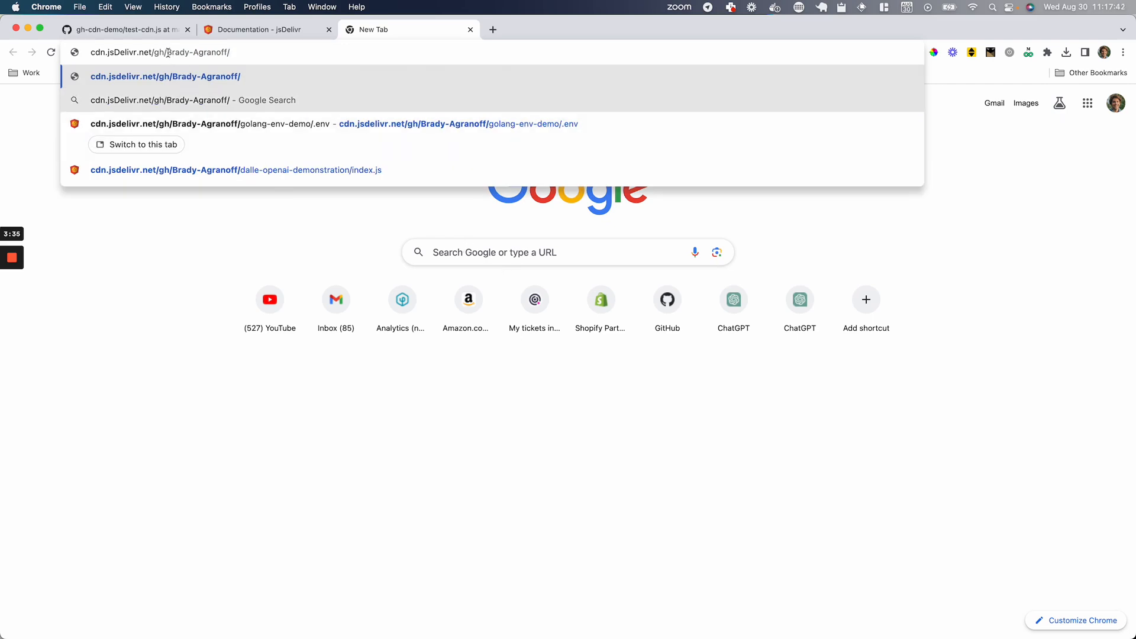
{"action": "double_click", "coordinate": [195, 52]}
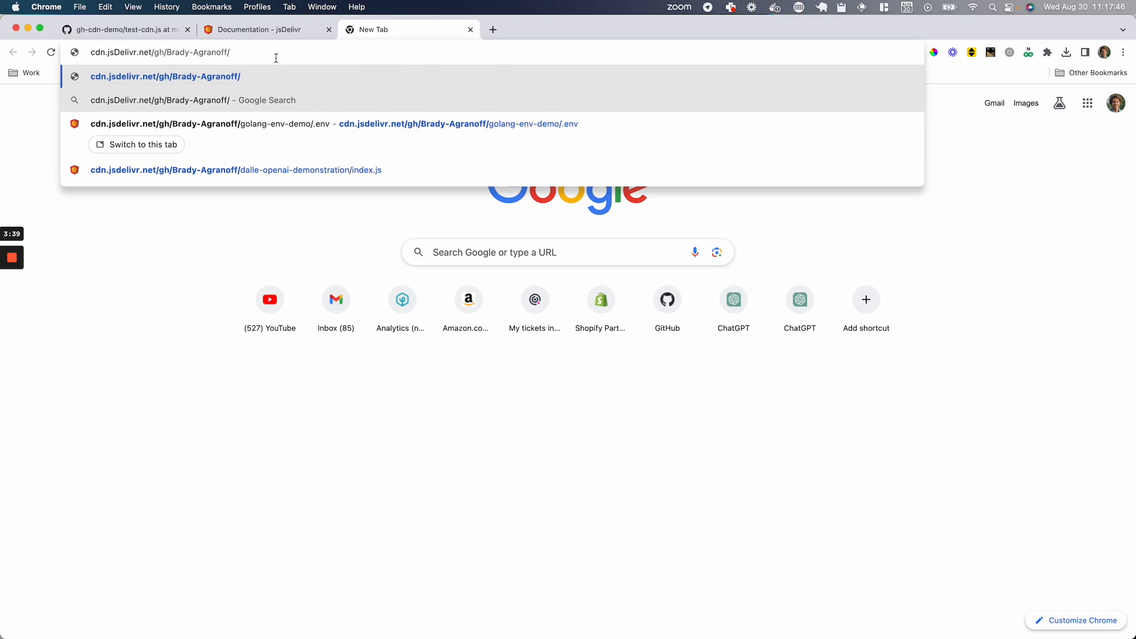
{"action": "type", "text": "gh"}
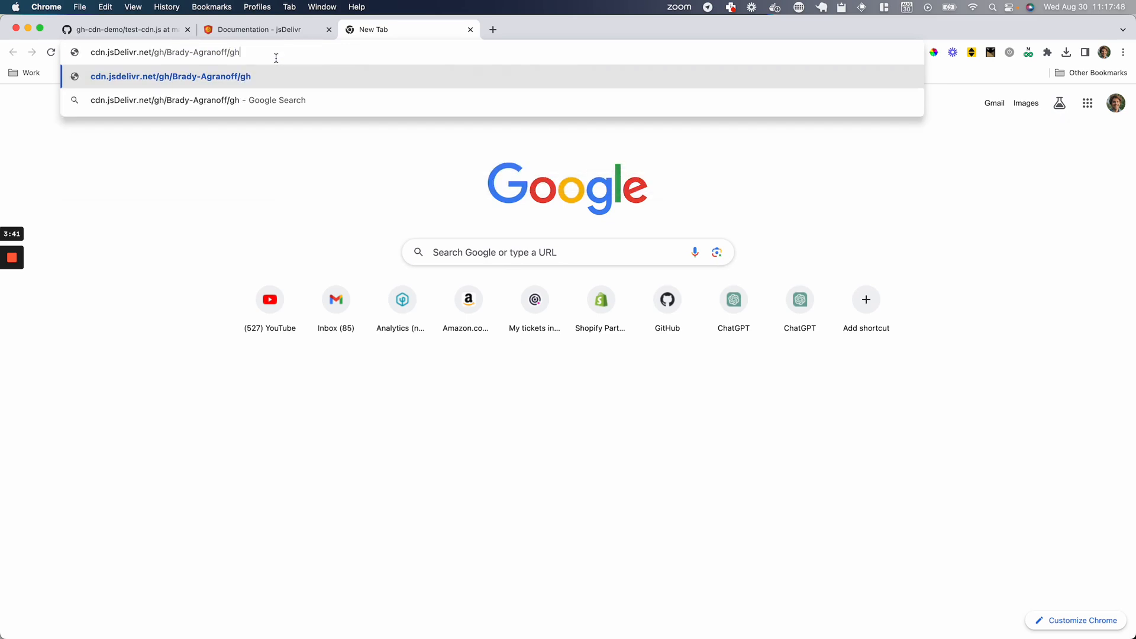
{"action": "type", "text": "-cdn"}
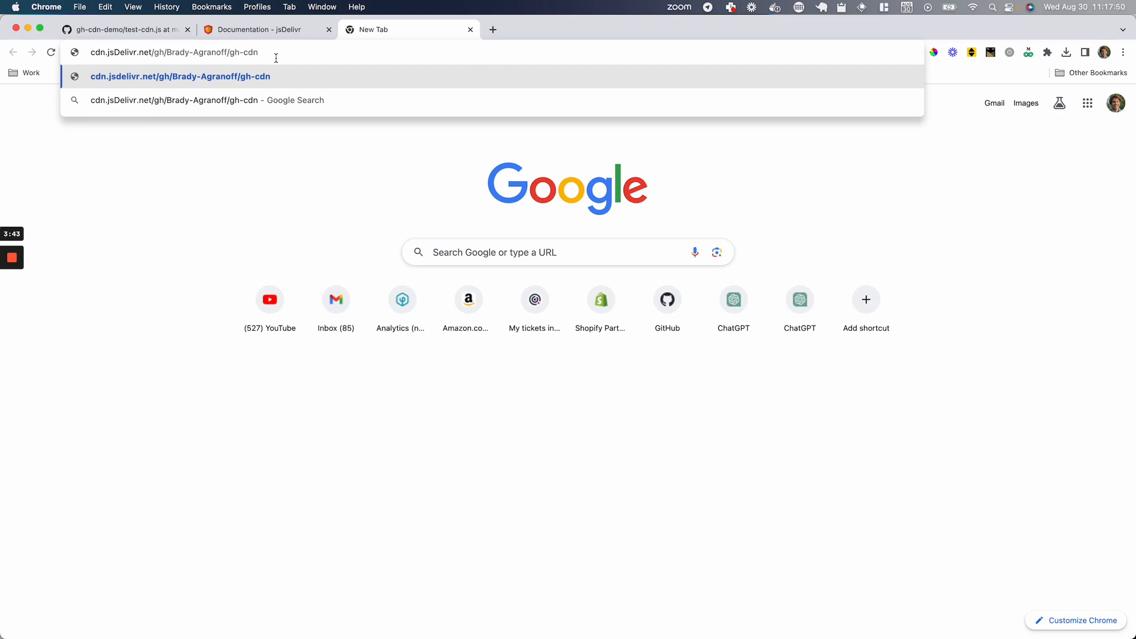
{"action": "type", "text": "-demo"}
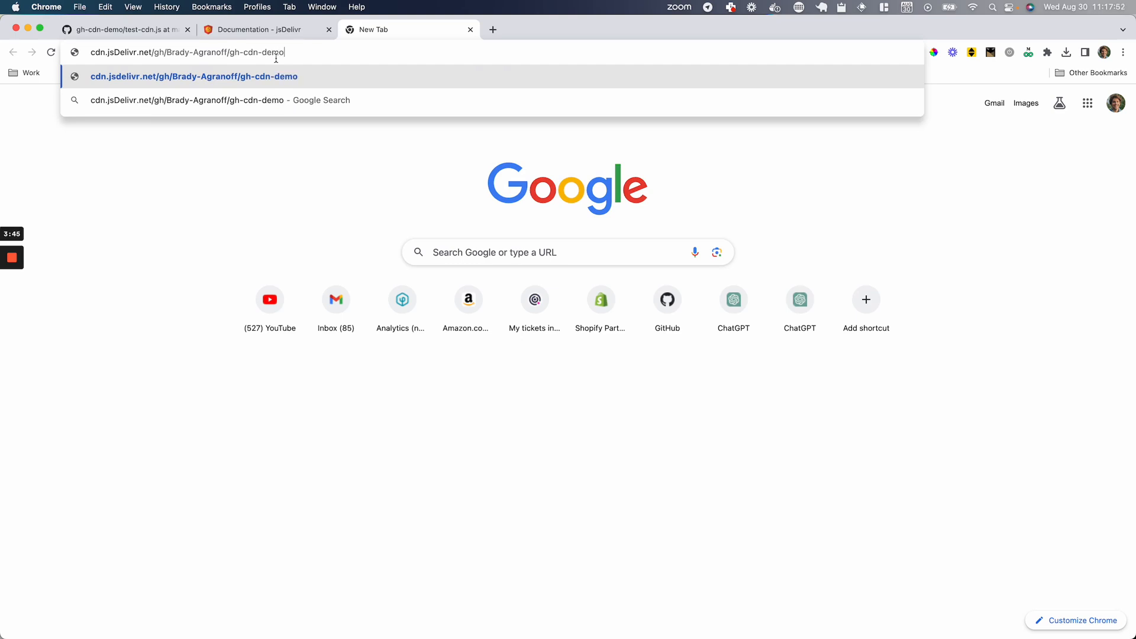
{"action": "type", "text": "/test-"}
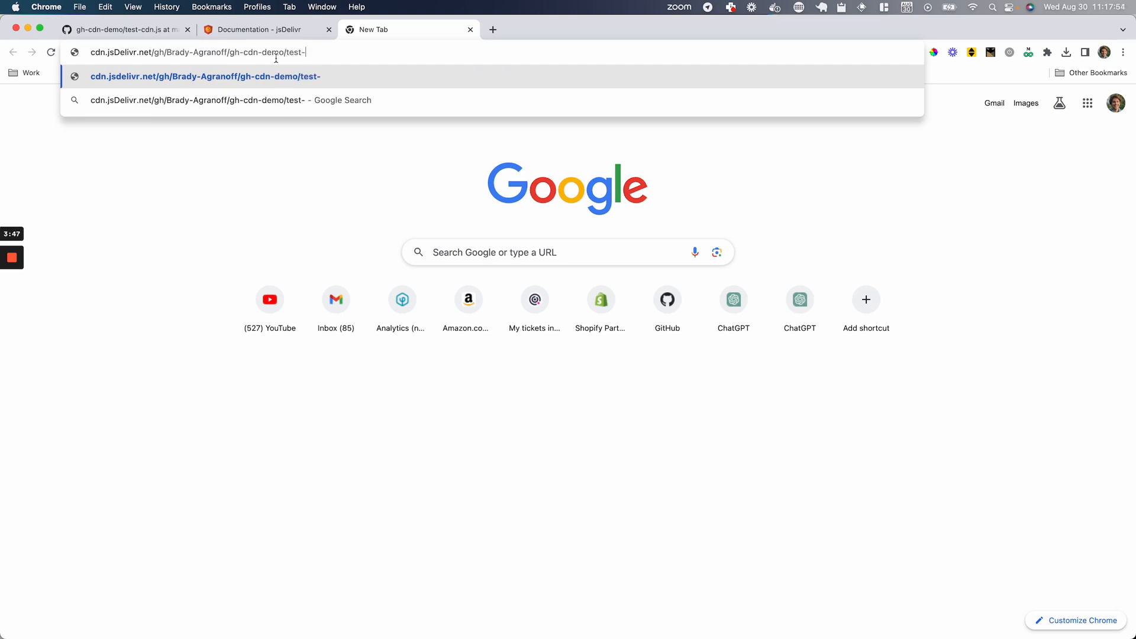
{"action": "key", "text": "Enter"}
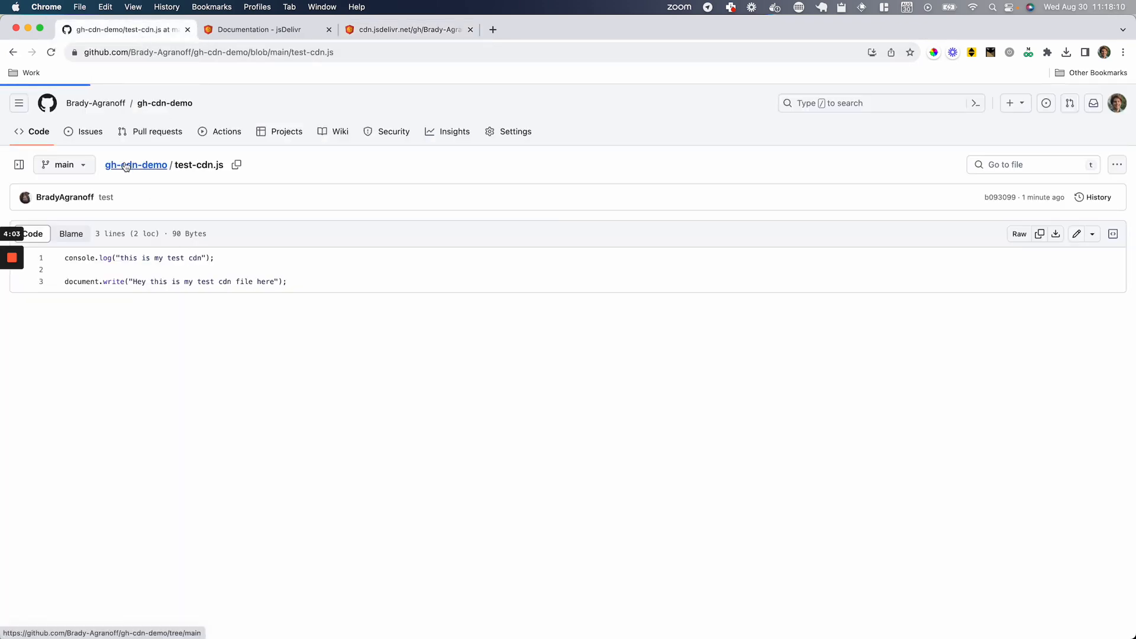
Return to the gh-cdn-demo repository overview, then switch back to Cursor.
{"action": "left_click", "coordinate": [136, 165]}
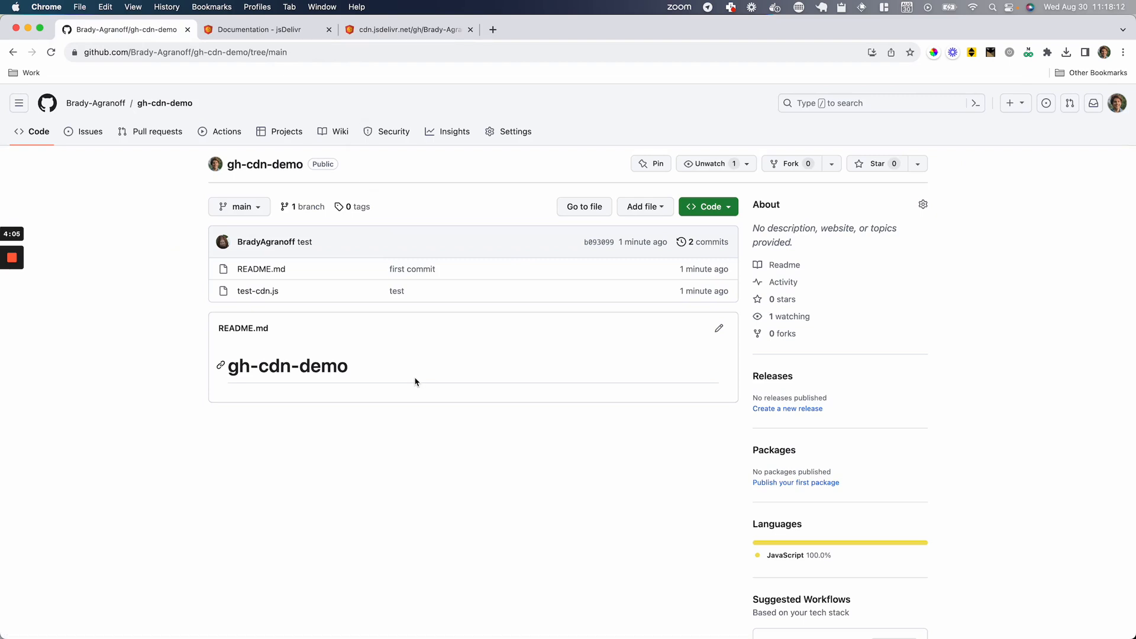
{"action": "key", "text": "cmd+space"}
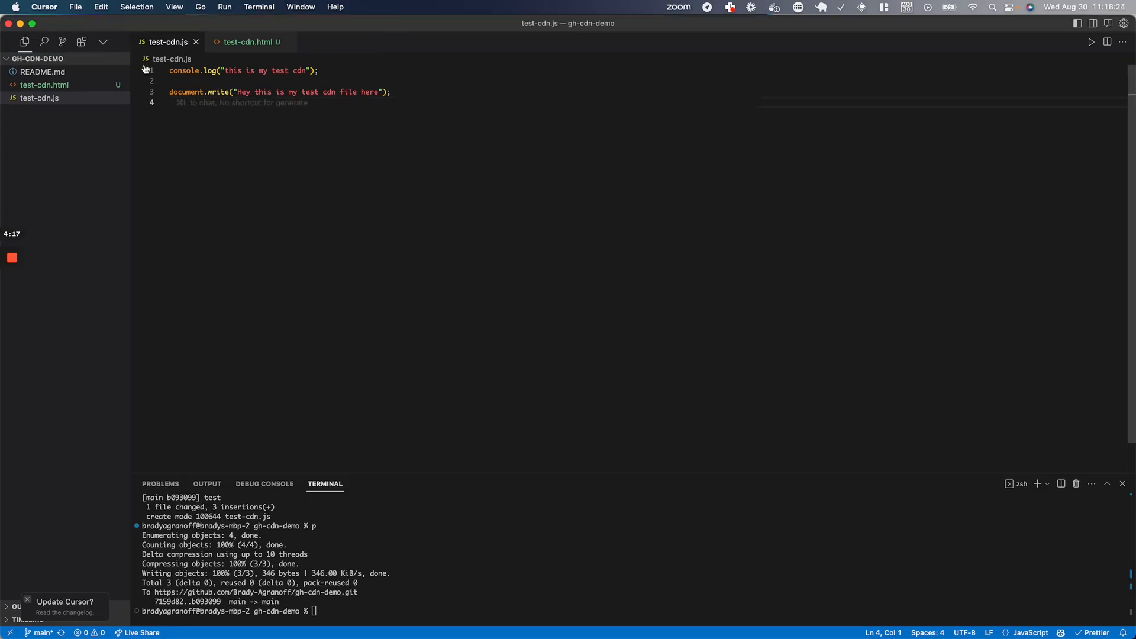
In test-cdn.html, add the HTML skeleton with a "This is my paragraph" paragraph.
{"action": "left_click", "coordinate": [247, 41]}
{"action": "type", "text": "<!DOCTYPE "}
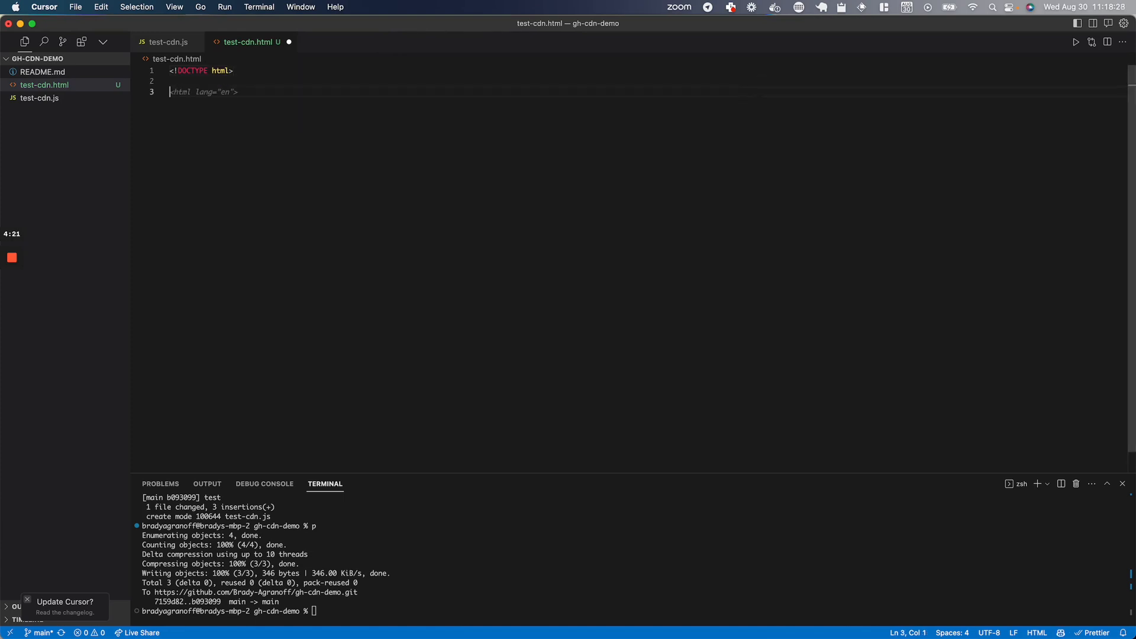
{"action": "type", "text": "html>"}
{"action": "type", "text": "<p></p>"}
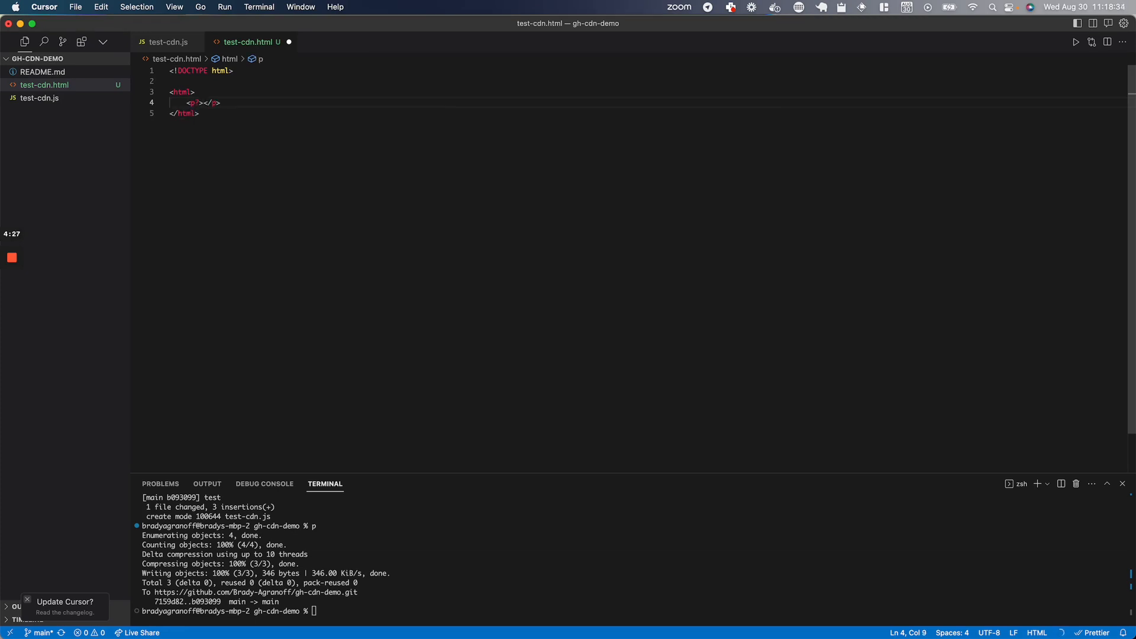
{"action": "type", "text": "This is"}
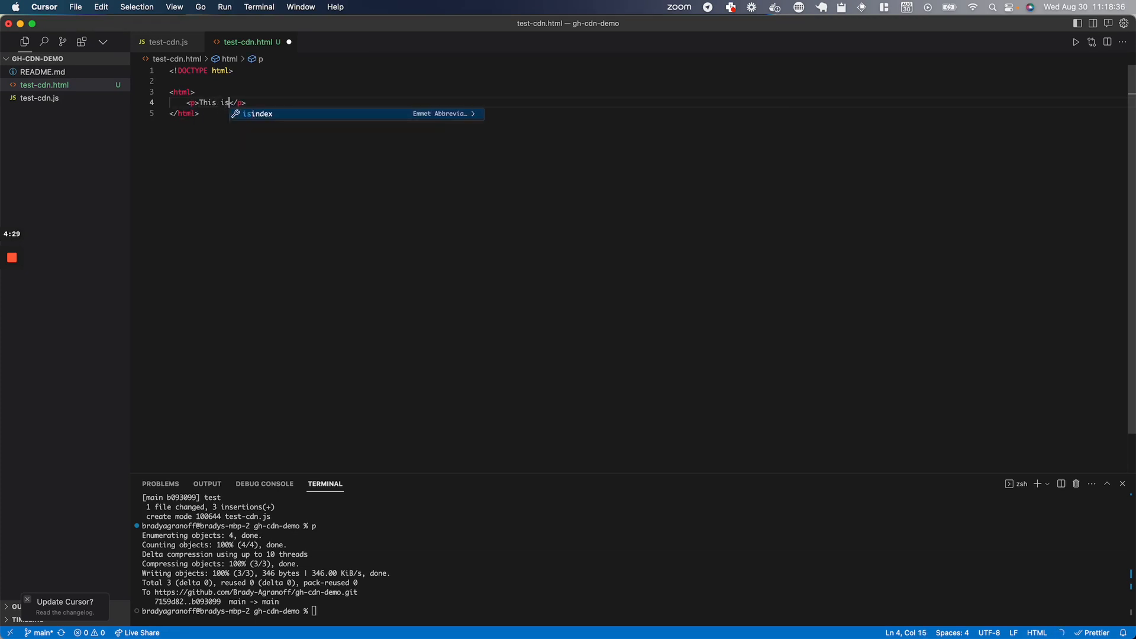
{"action": "type", "text": "my paragraph"}
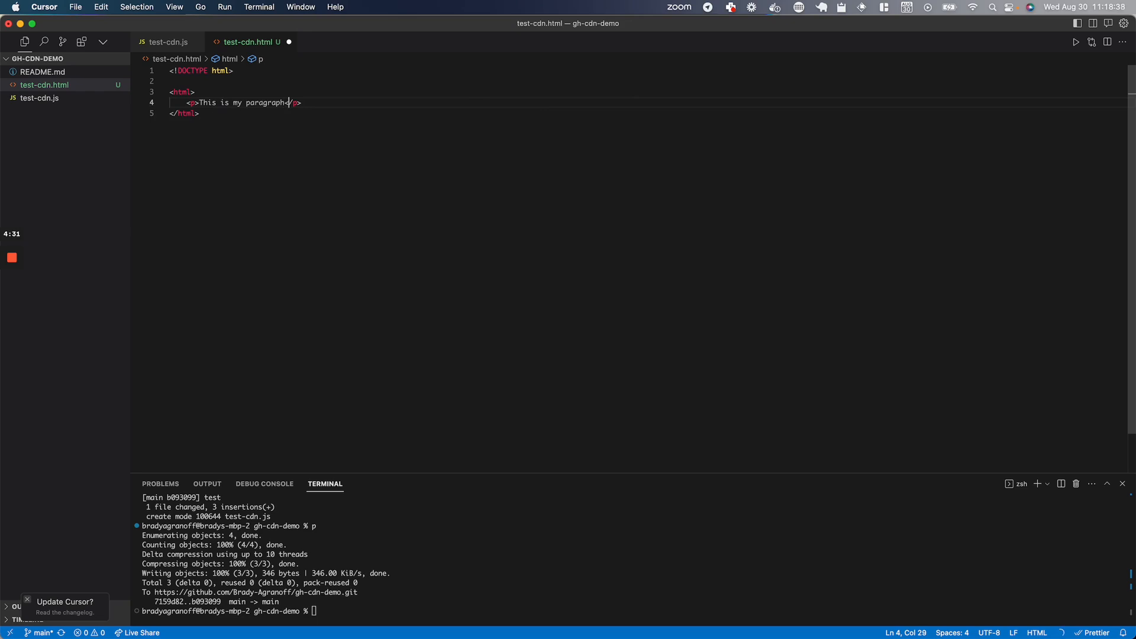
{"action": "key", "text": "enter"}
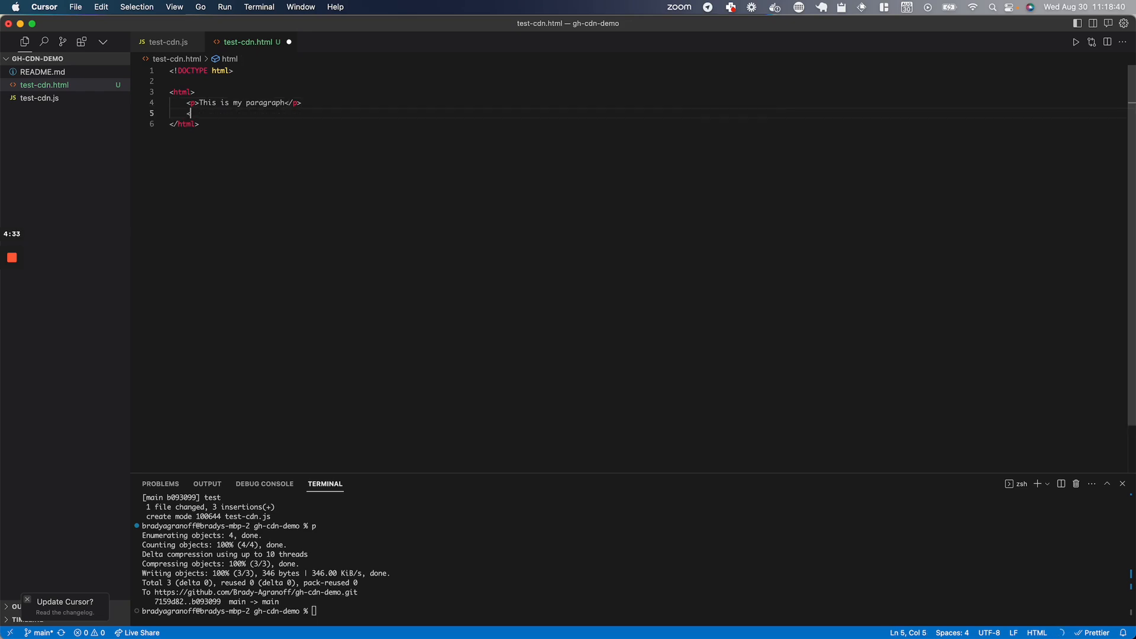
{"action": "type", "text": "<script>"}
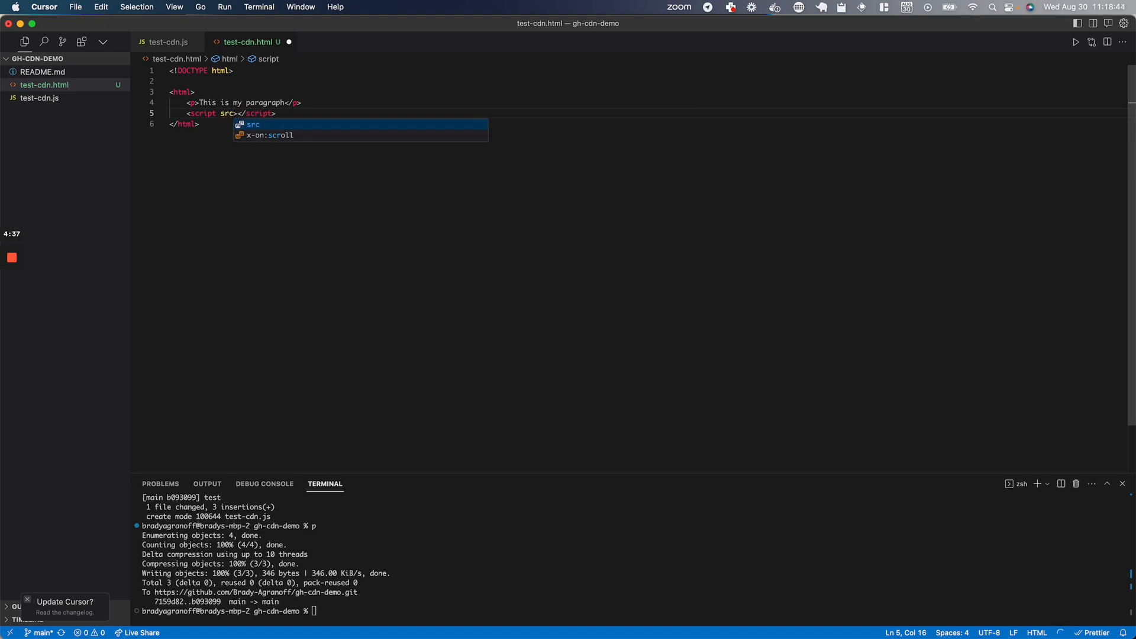
{"action": "type", "text": "=\""}
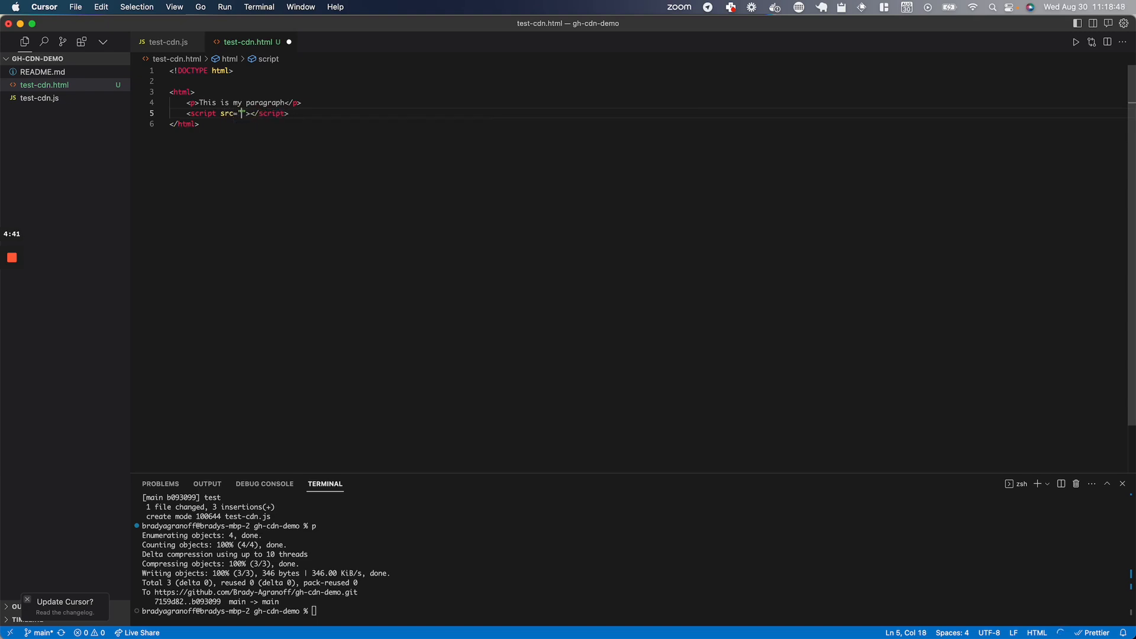
{"action": "type", "text": "https://cdn.jsdelivr.net/gh/Brady-Agranoff/gh-cdn-demo/test-cdn.js"}
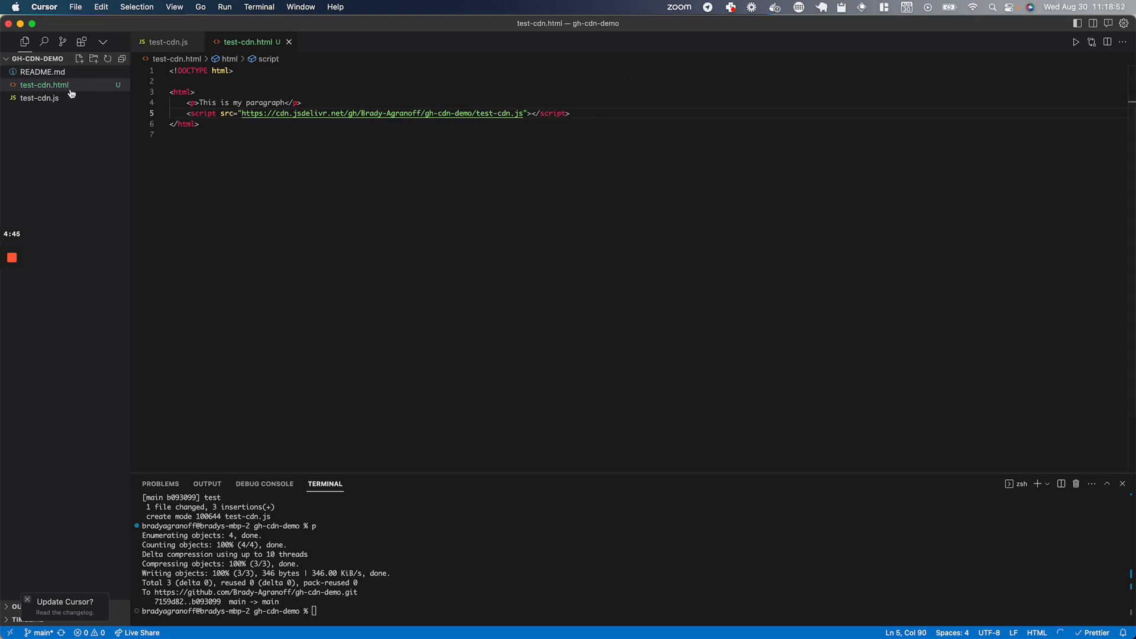
{"action": "left_click", "coordinate": [43, 85]}
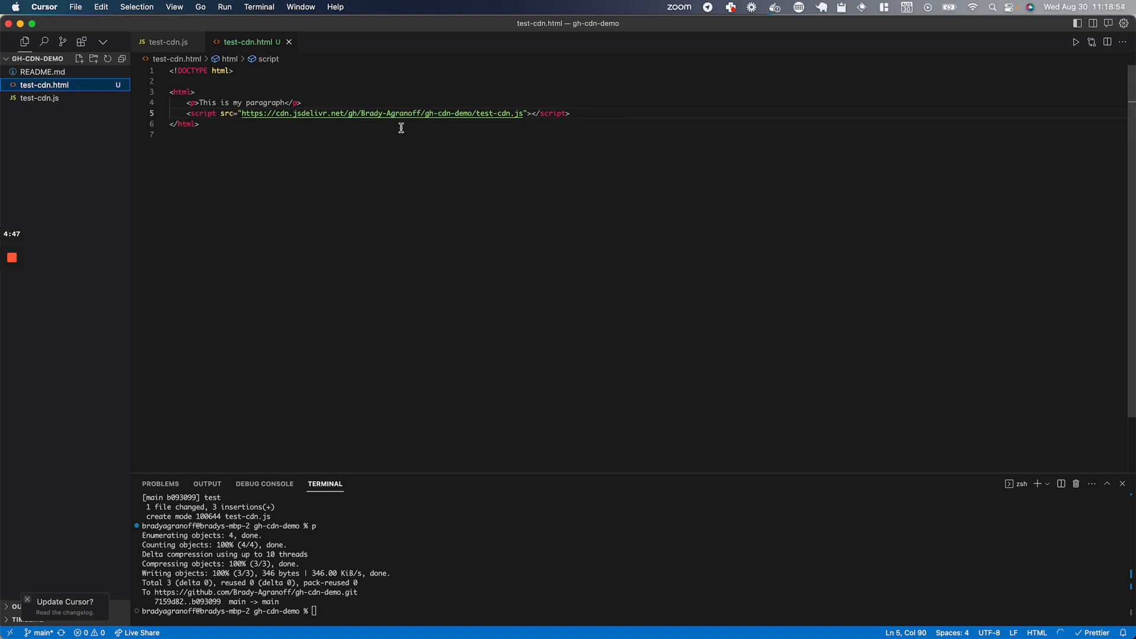
{"action": "mouse_move", "coordinate": [91, 84]}
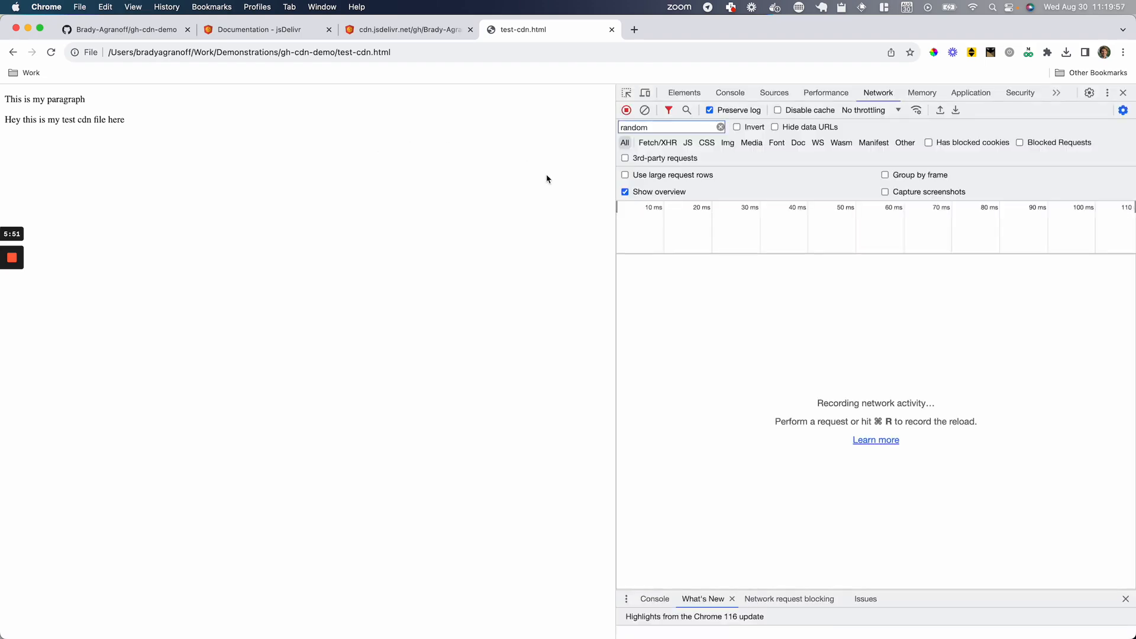
Show the Console's CDN log message and highlight the script-written page text.
{"action": "left_click", "coordinate": [729, 93]}
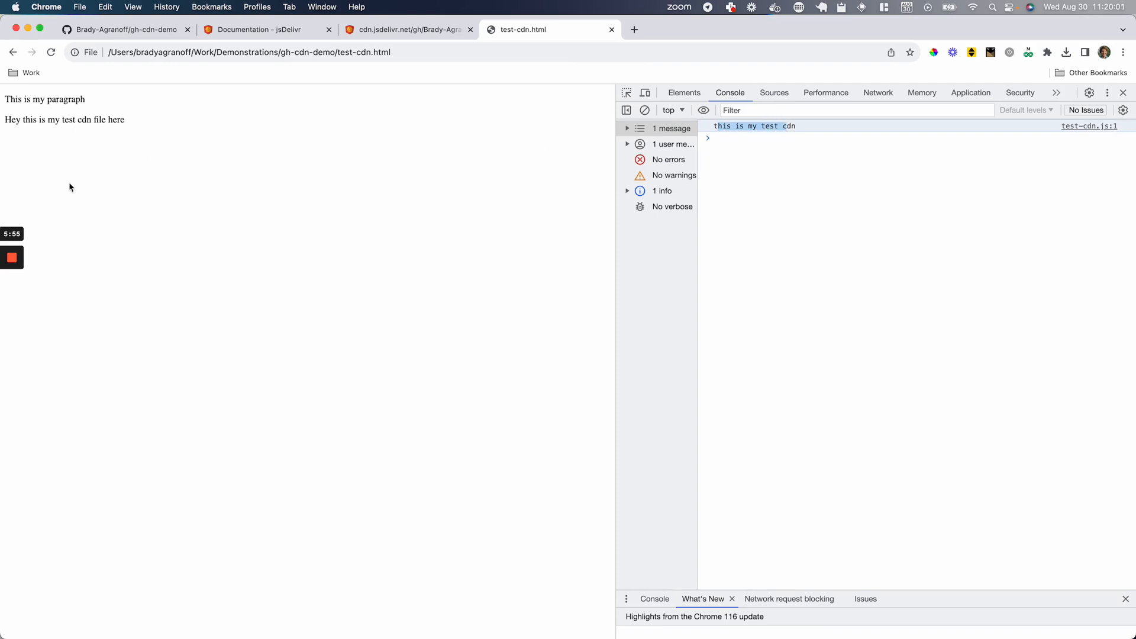
{"action": "left_click_drag", "start_coordinate": [33, 119], "coordinate": [123, 120]}
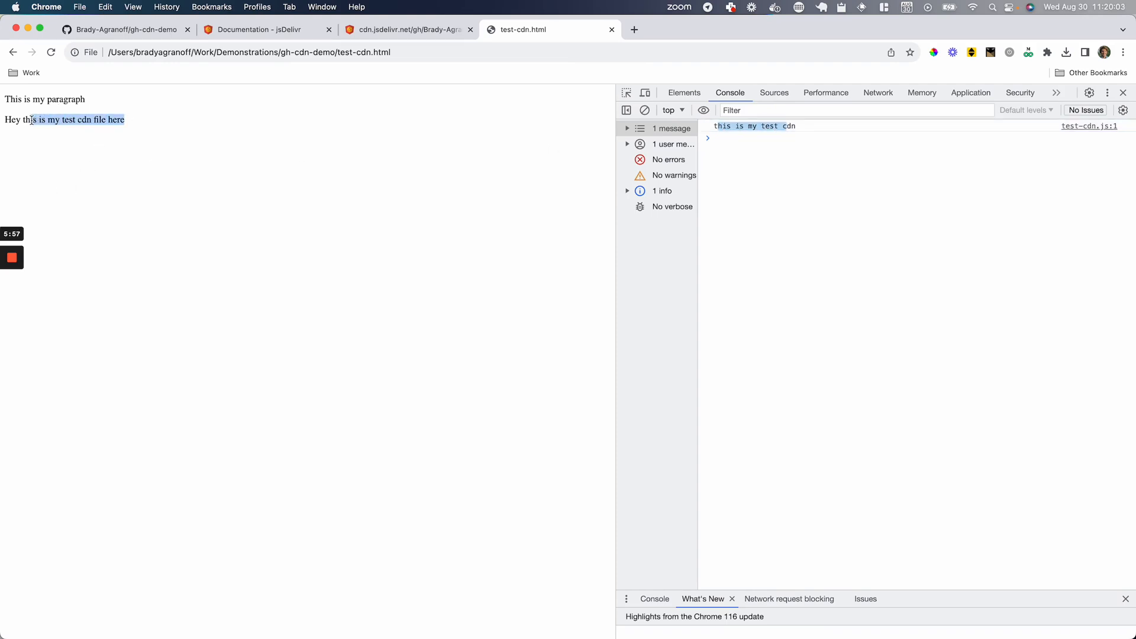
{"action": "left_click", "coordinate": [135, 108]}
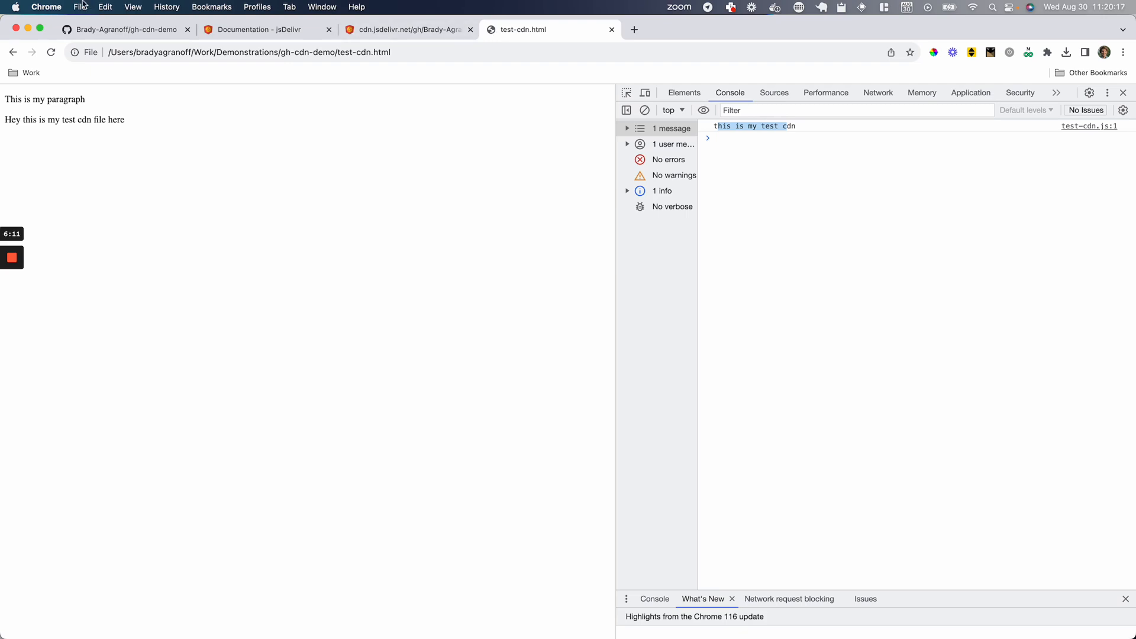
Check the gh-cdn-demo GitHub repository, then return to the jsDelivr documentation on combining files.
{"action": "left_click", "coordinate": [123, 29]}
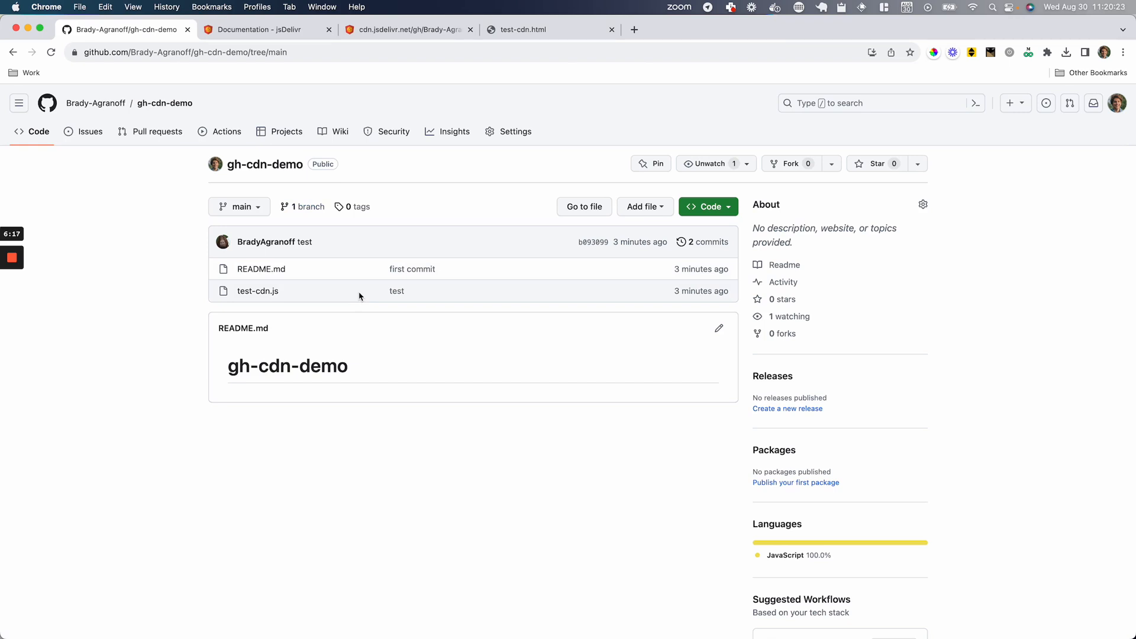
{"action": "left_click", "coordinate": [265, 30]}
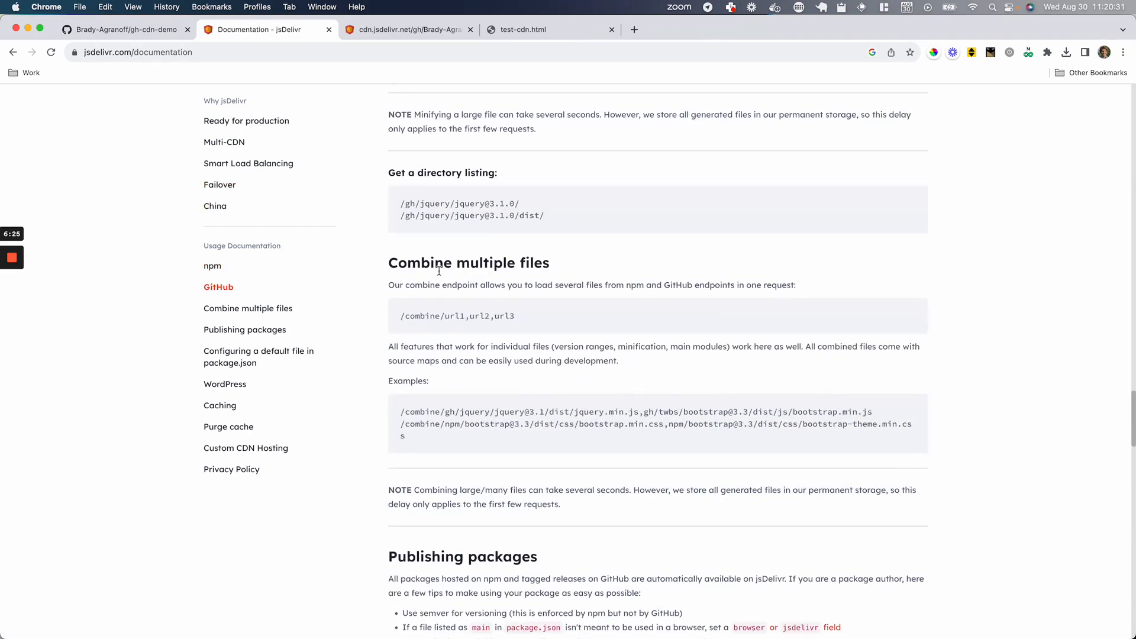
{"action": "scroll", "scroll_direction": "down", "scroll_amount": 3}
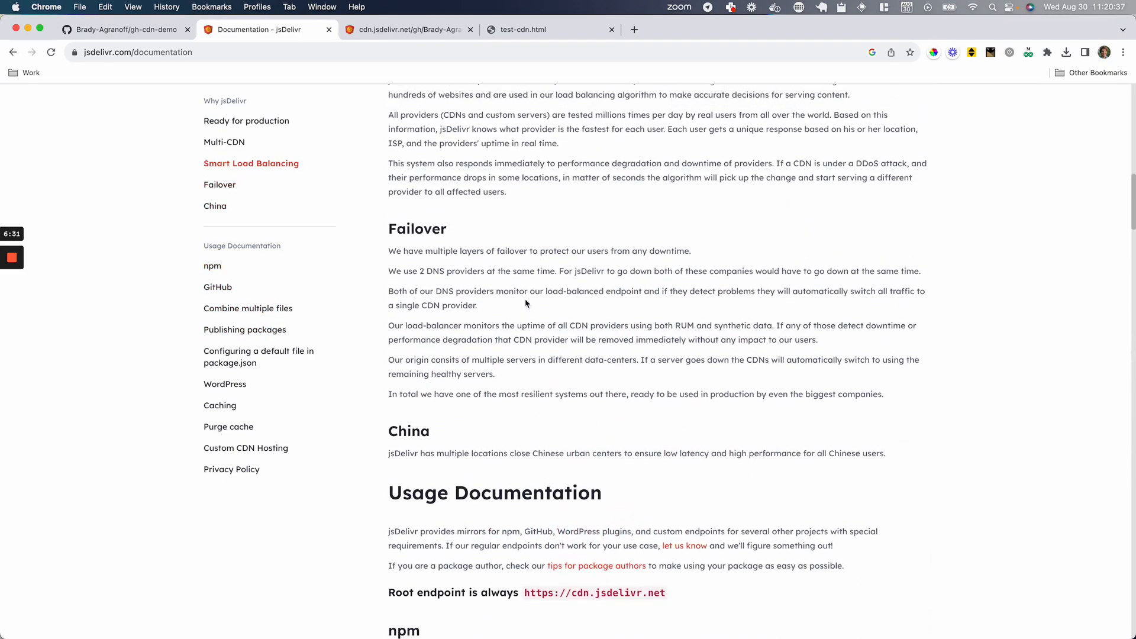
{"action": "scroll", "scroll_direction": "down", "scroll_amount": 3}
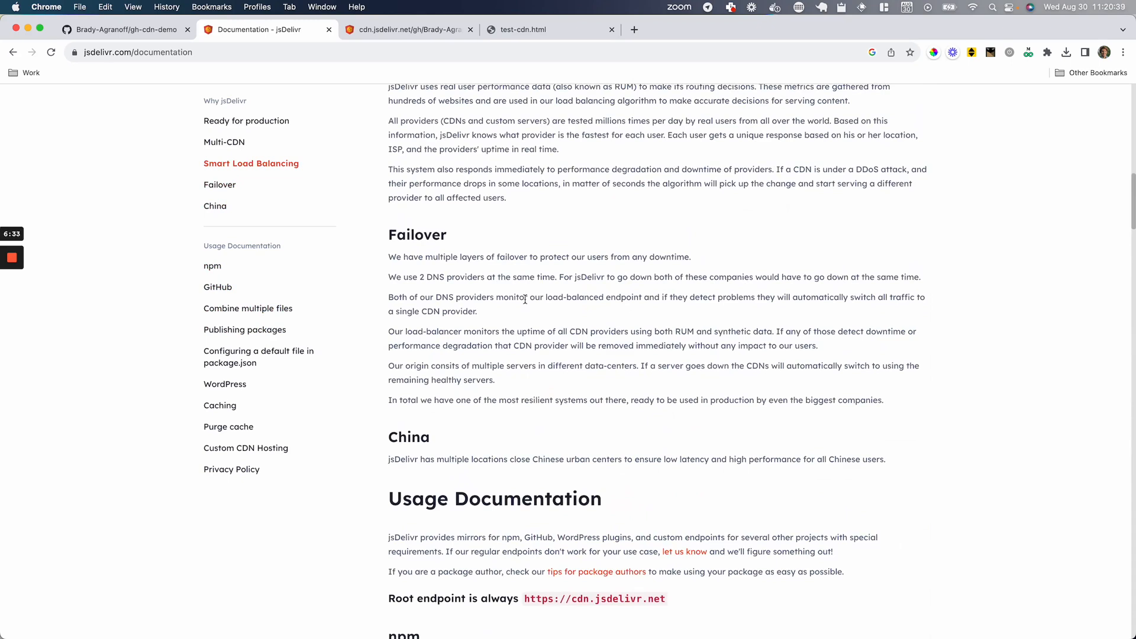